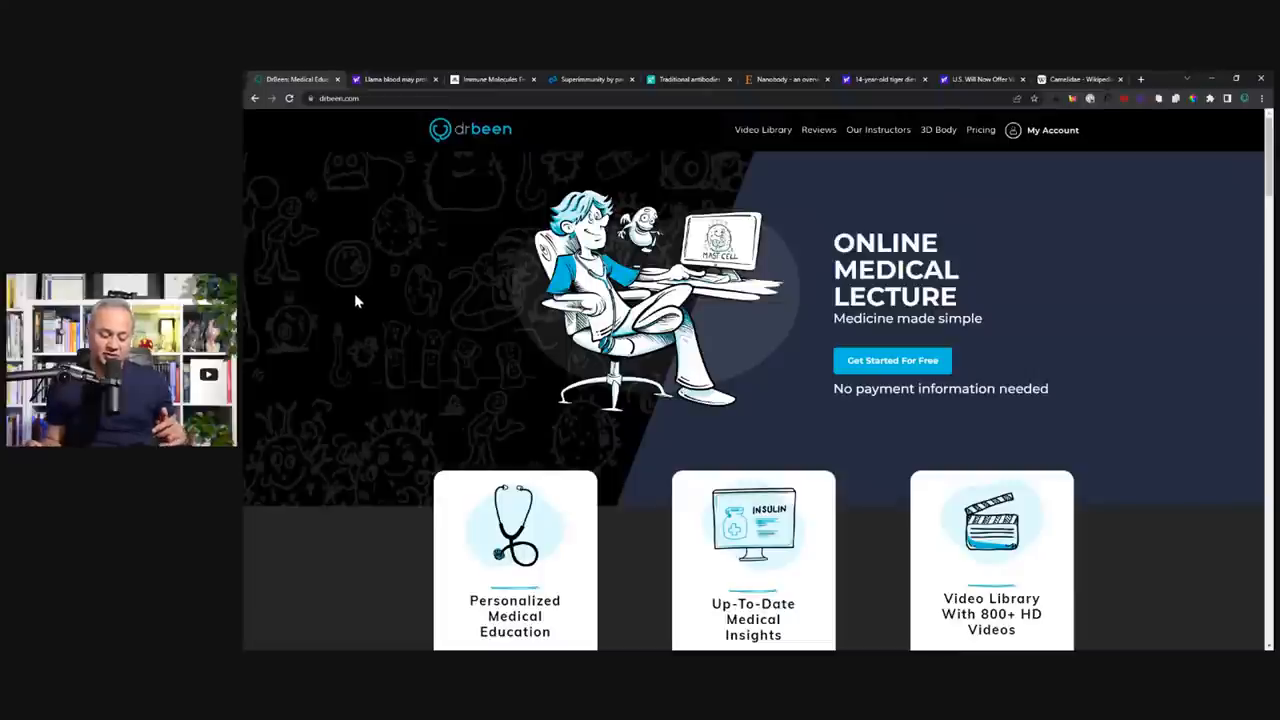
pyautogui.moveTo(362, 291)
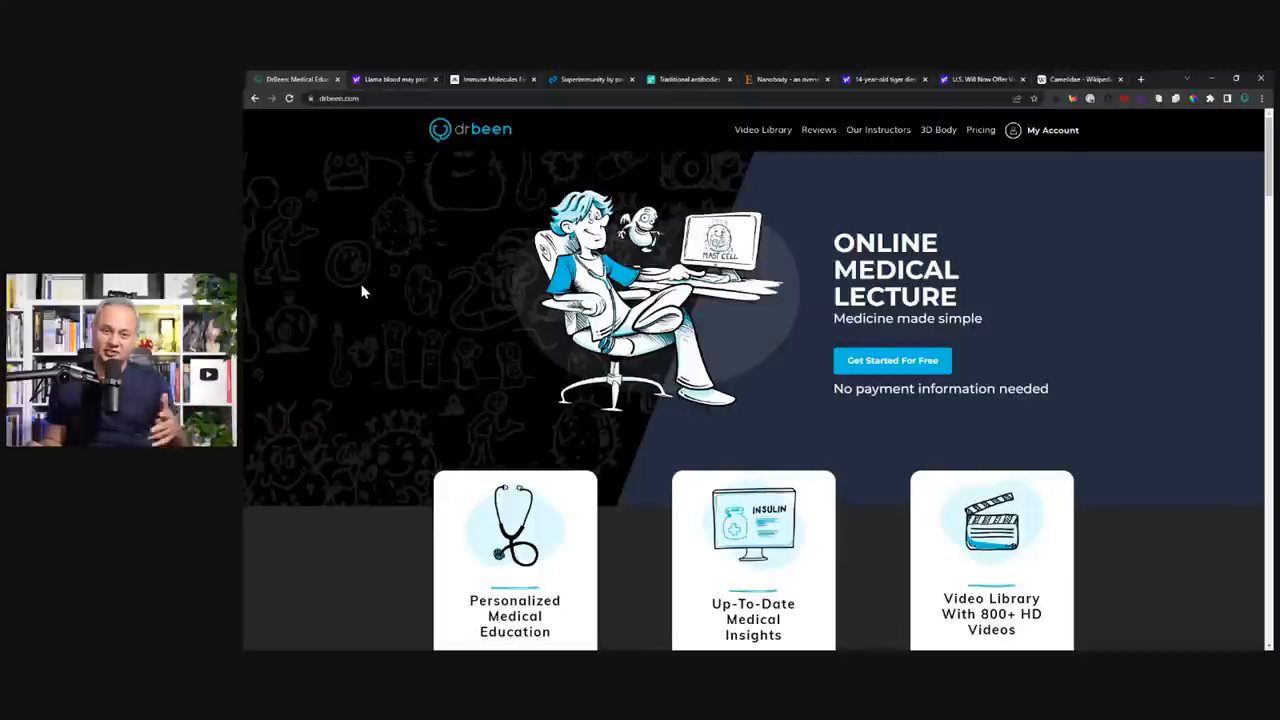
pyautogui.moveTo(508, 287)
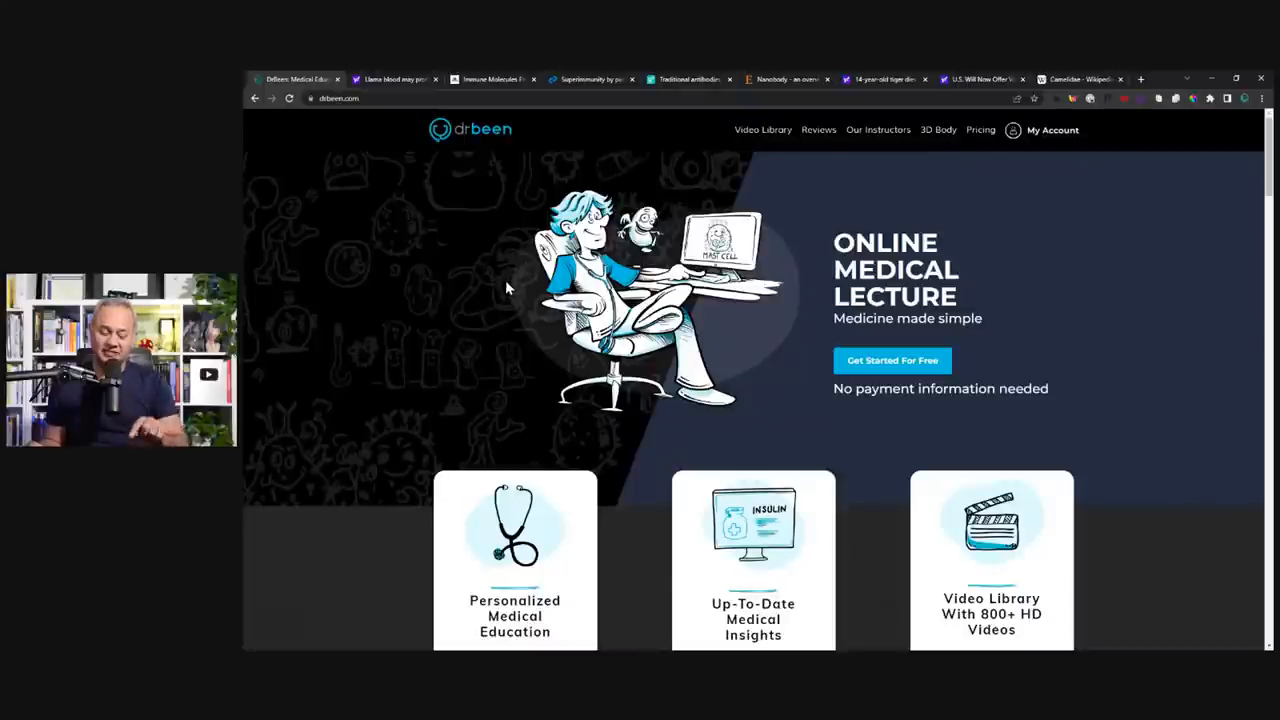
pyautogui.moveTo(475, 277)
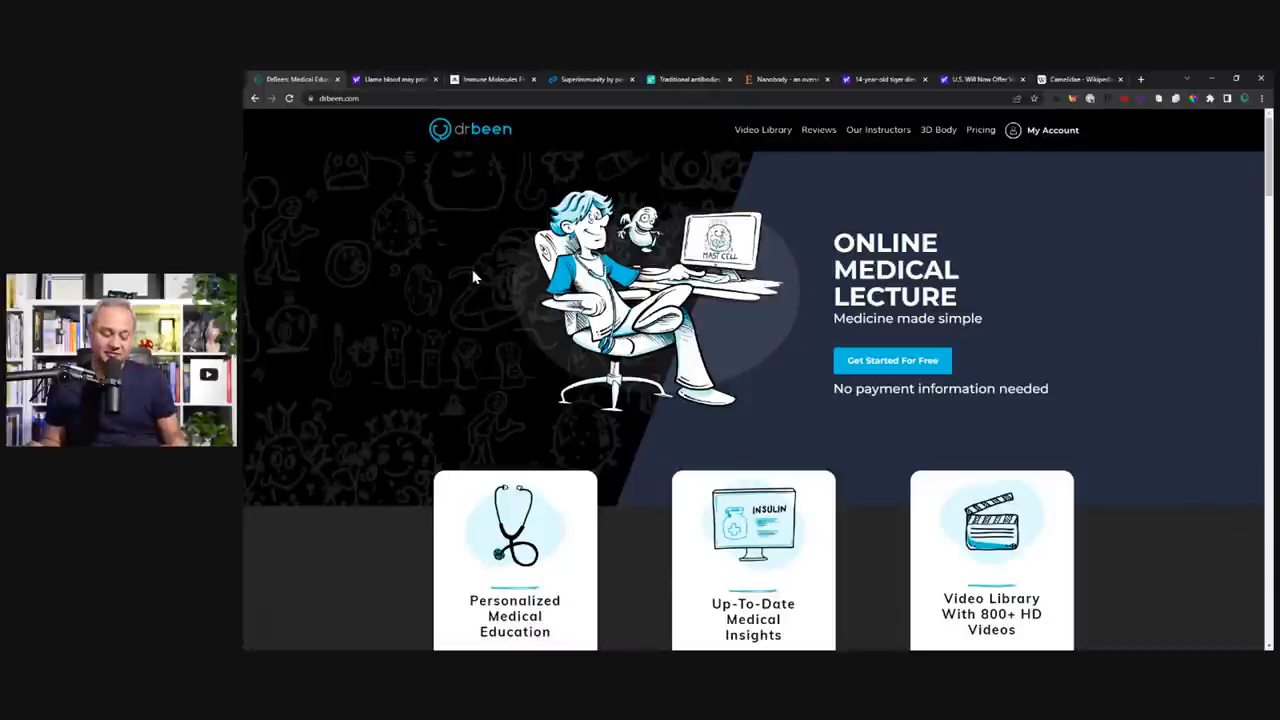
# Step: Switch to the Yahoo News 'Llama blood may protect…' article tab
pyautogui.click(390, 79)
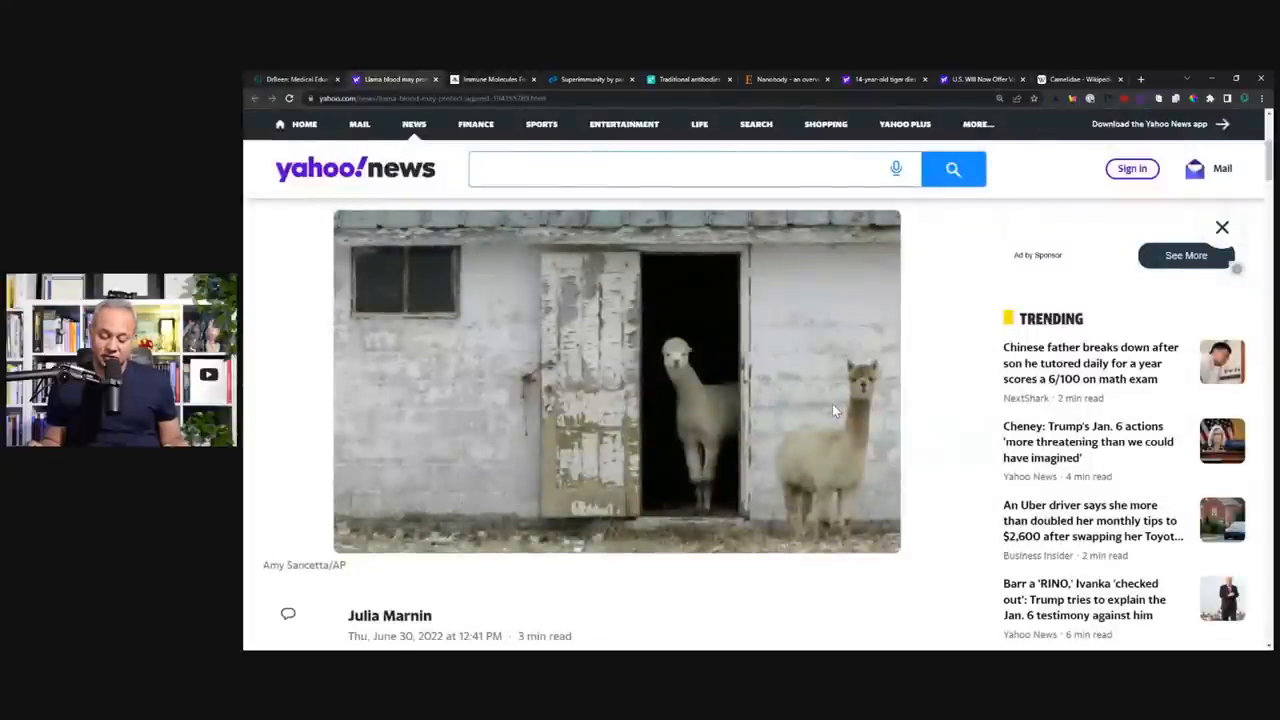
pyautogui.scroll(-3)
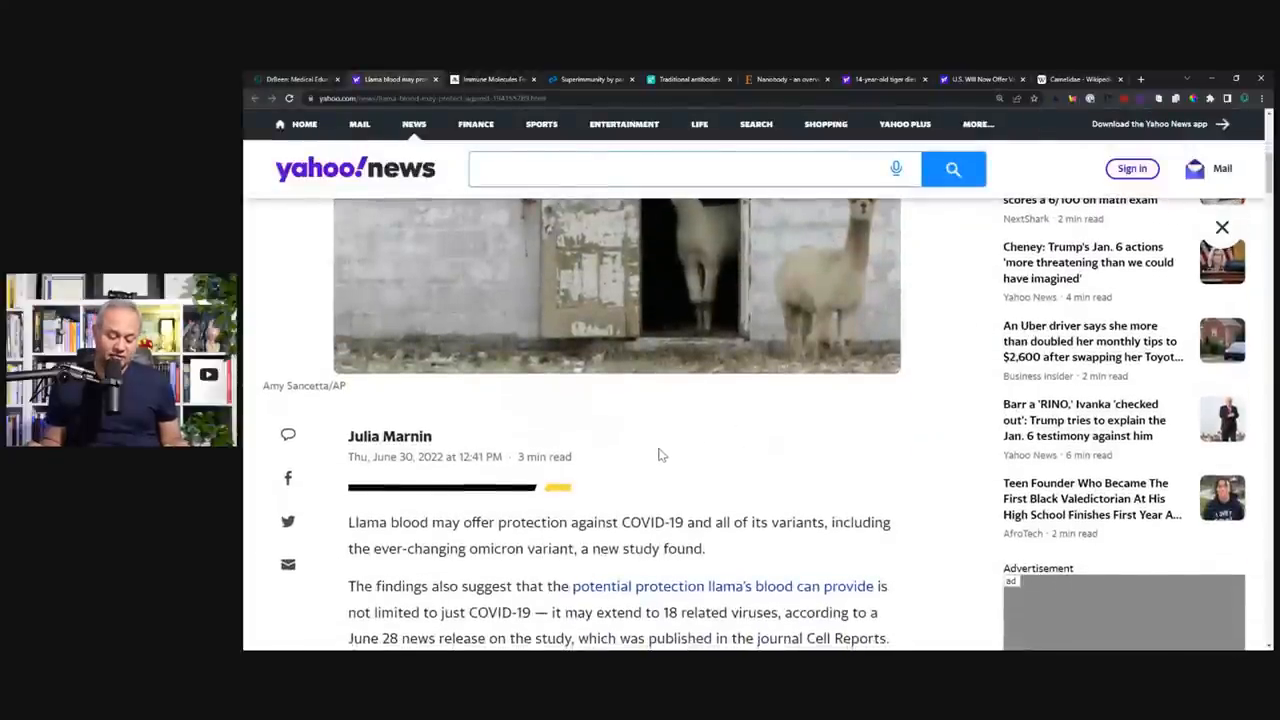
pyautogui.scroll(3)
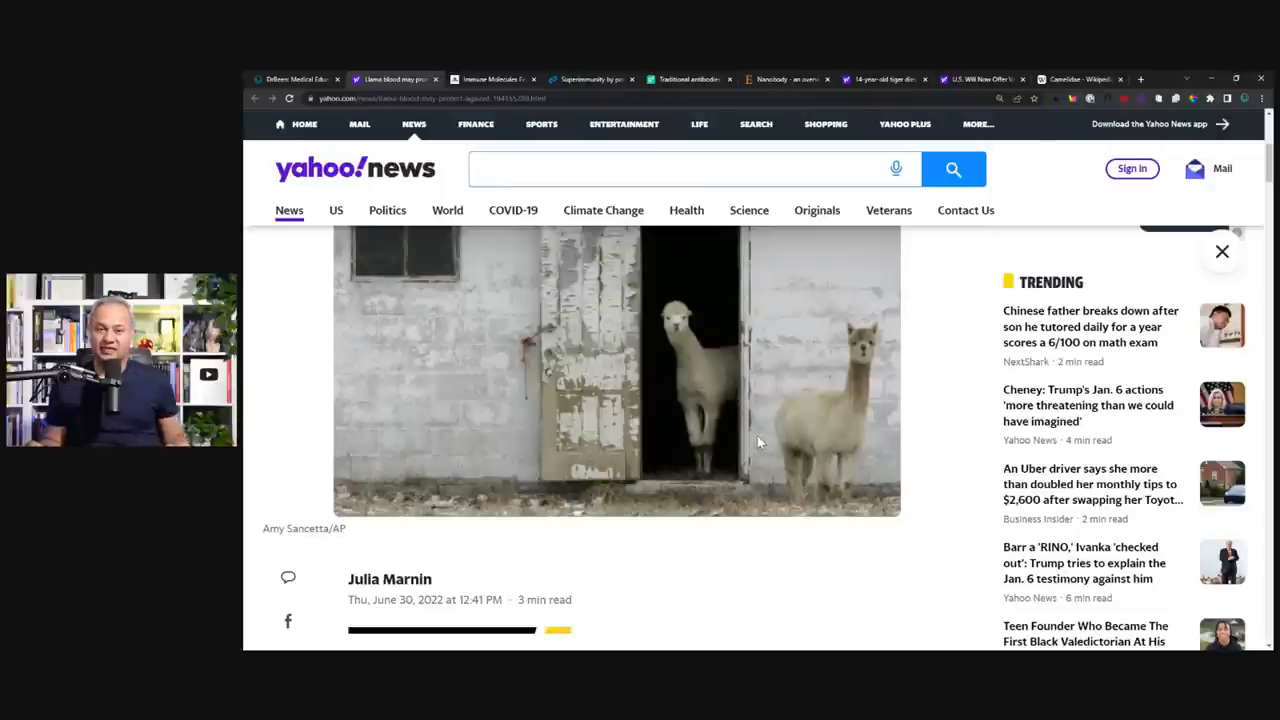
pyautogui.moveTo(770, 440)
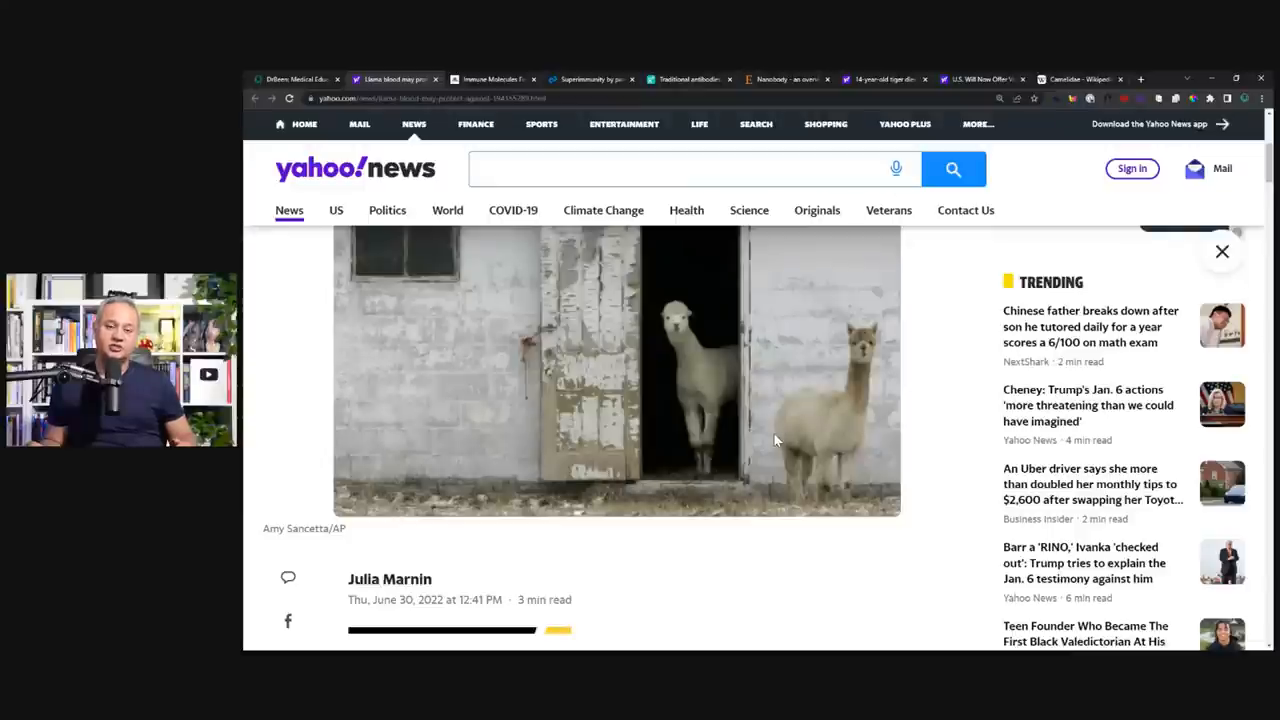
pyautogui.moveTo(595, 354)
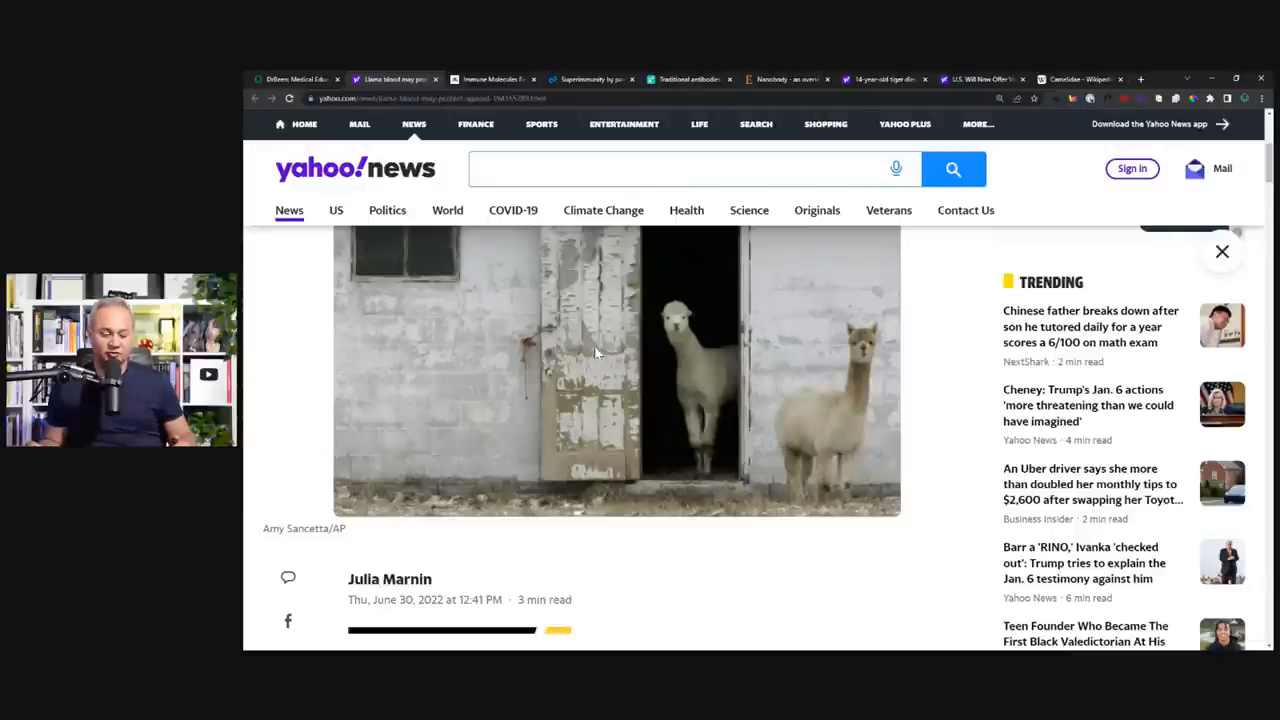
# Step: Step through the Mount Sinai, Cell Reports and ResearchGate antibody-versus-nanobody tabs
pyautogui.click(490, 79)
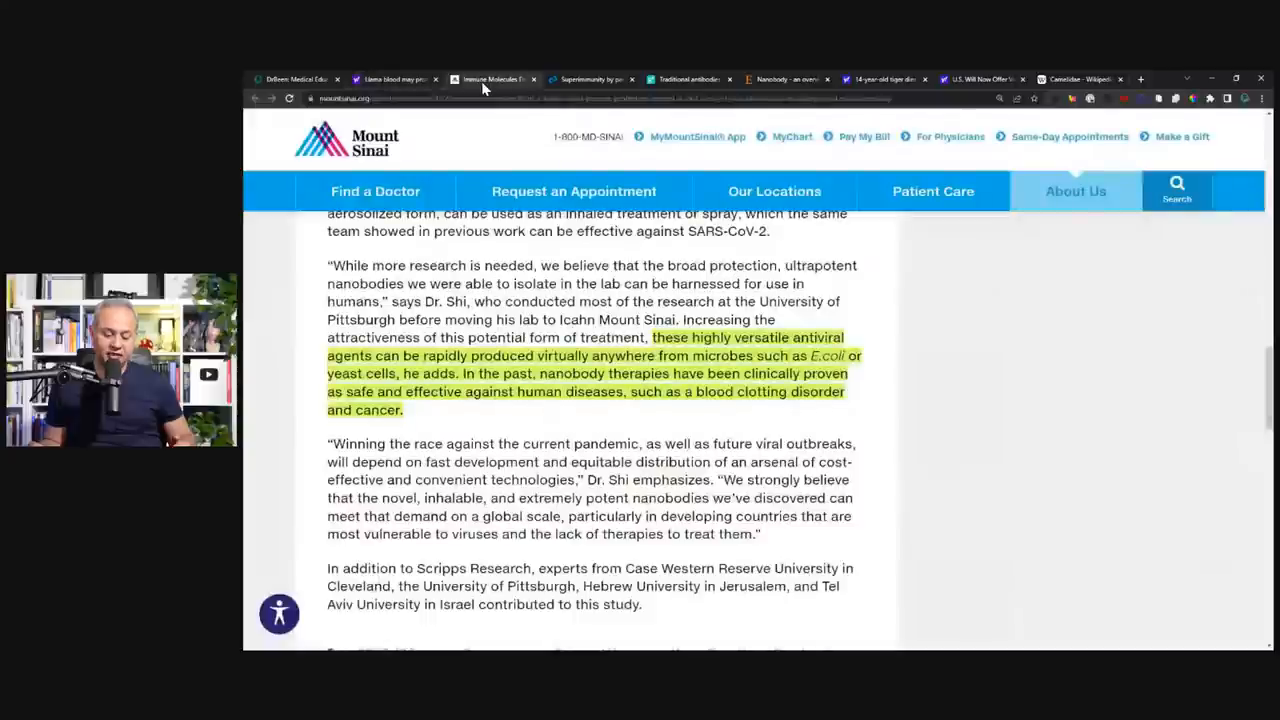
pyautogui.moveTo(573, 191)
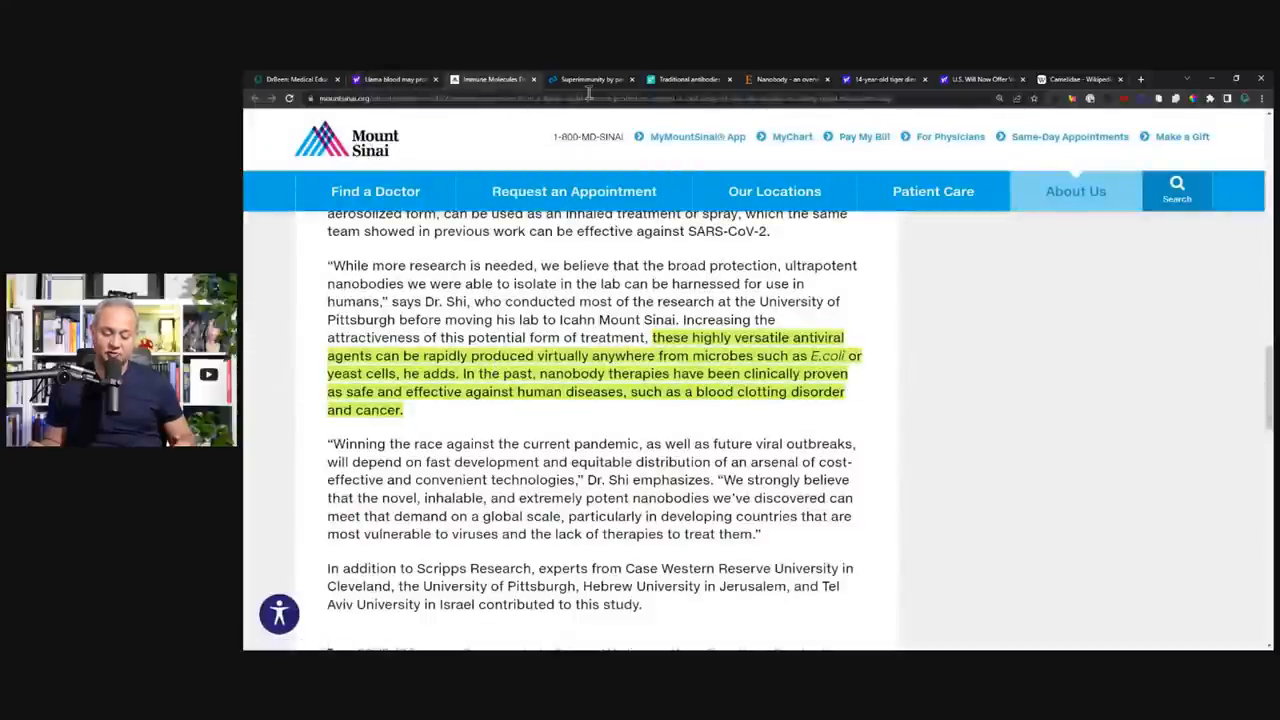
pyautogui.click(588, 79)
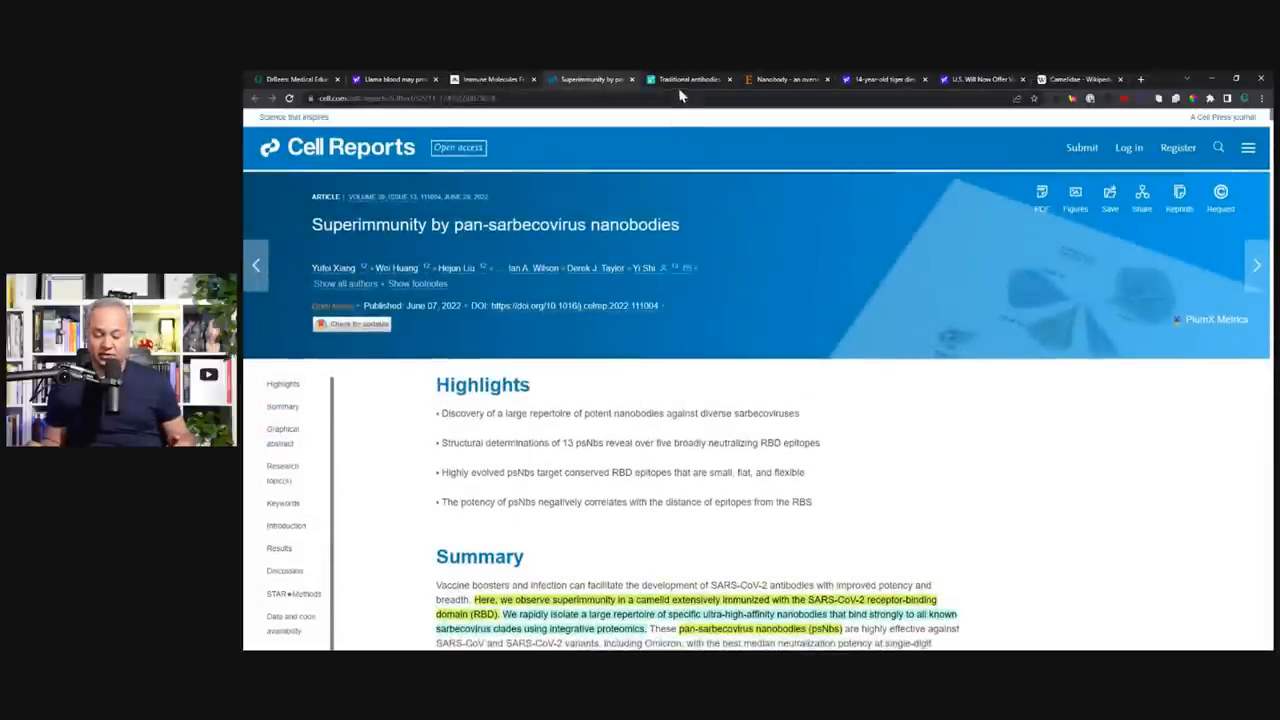
pyautogui.click(685, 79)
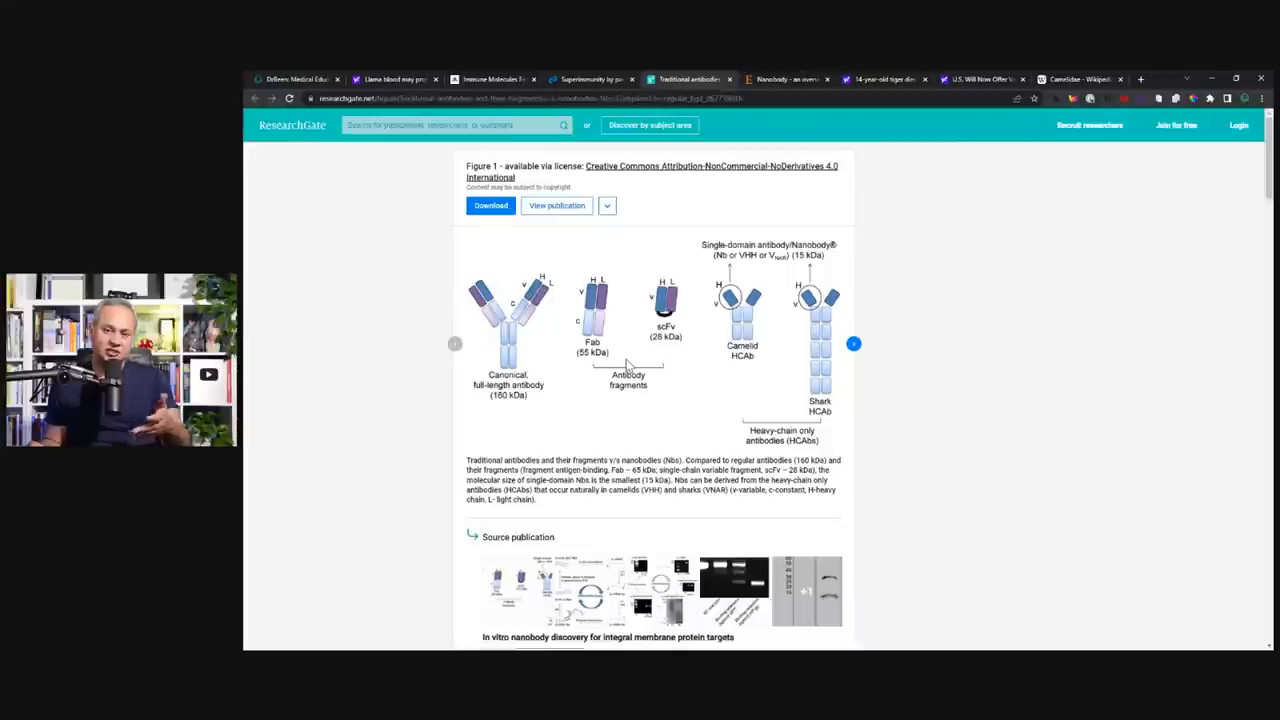
pyautogui.moveTo(537, 373)
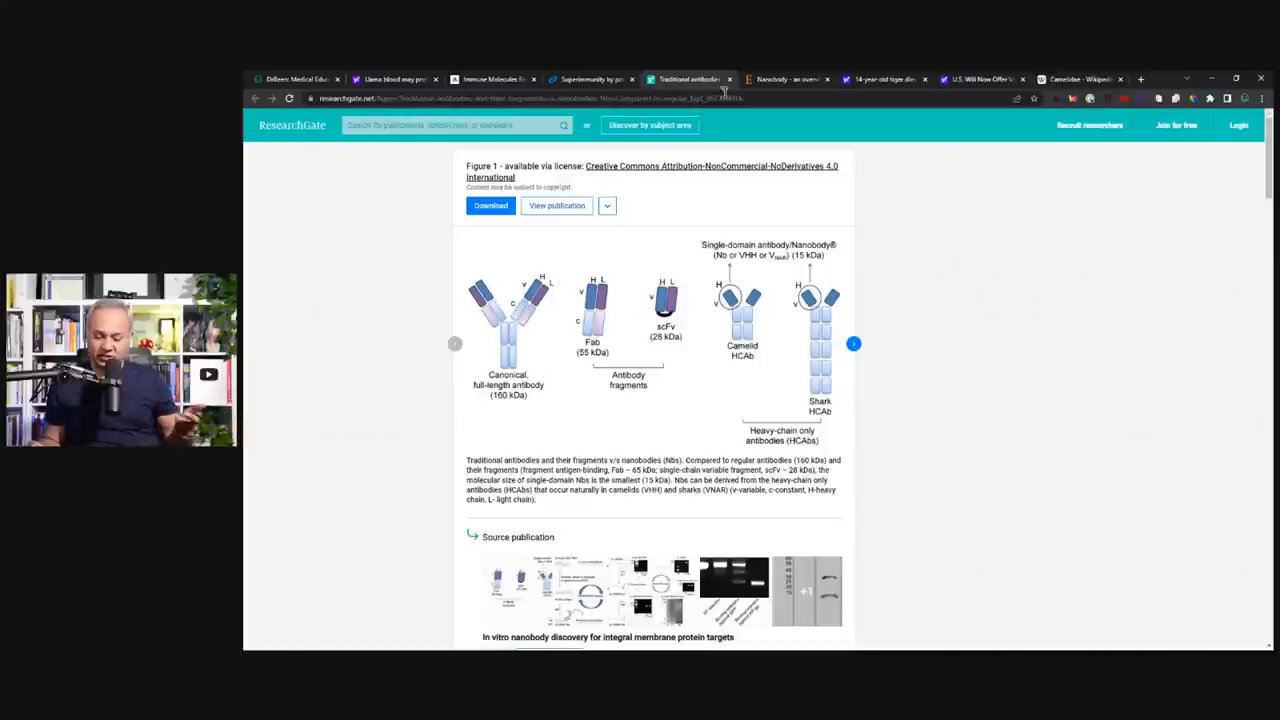
pyautogui.click(786, 79)
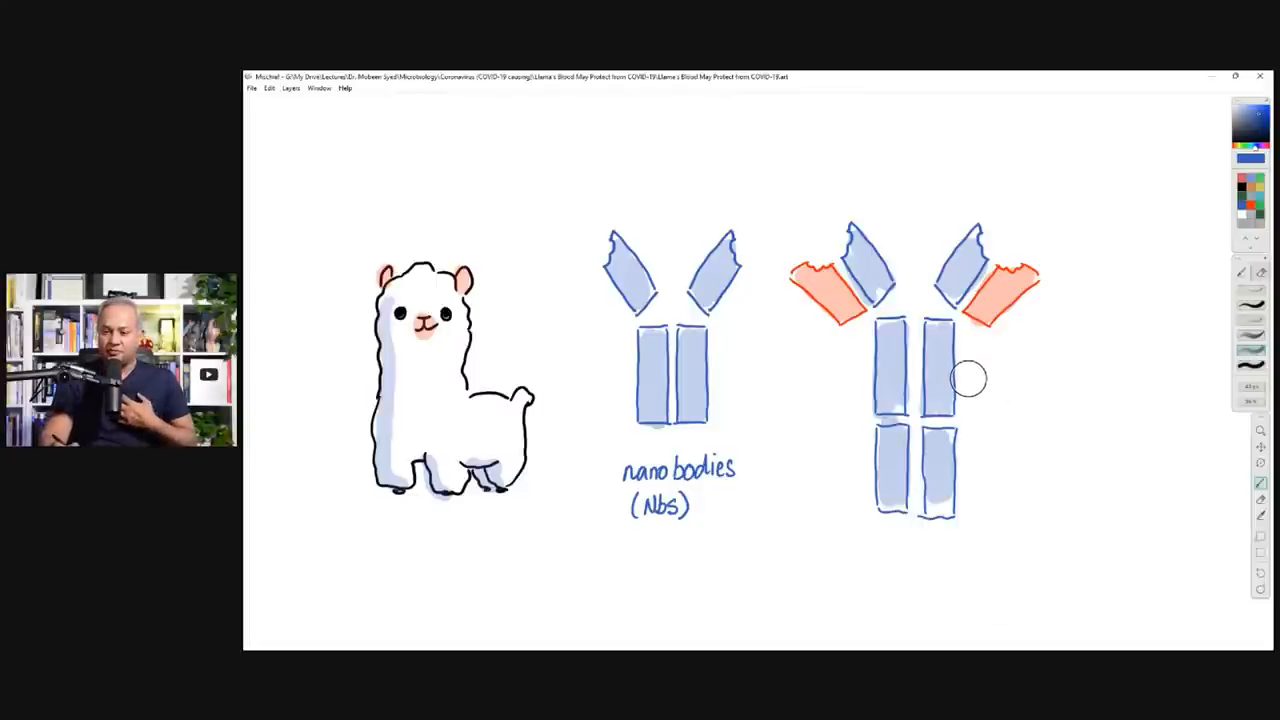
pyautogui.moveTo(975, 387)
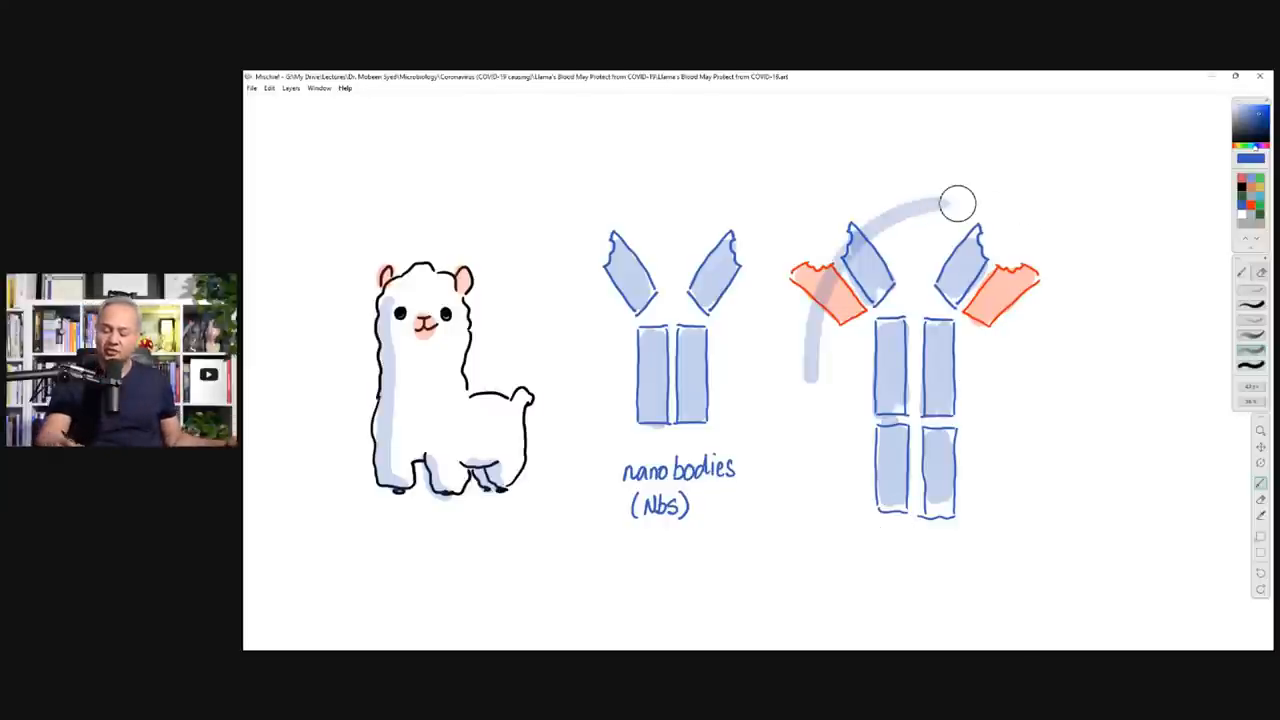
# Step: Brush an arrow and a small hatched blob onto the right antibody's upper-left arm
pyautogui.moveTo(955, 205); pyautogui.dragTo(800, 585)
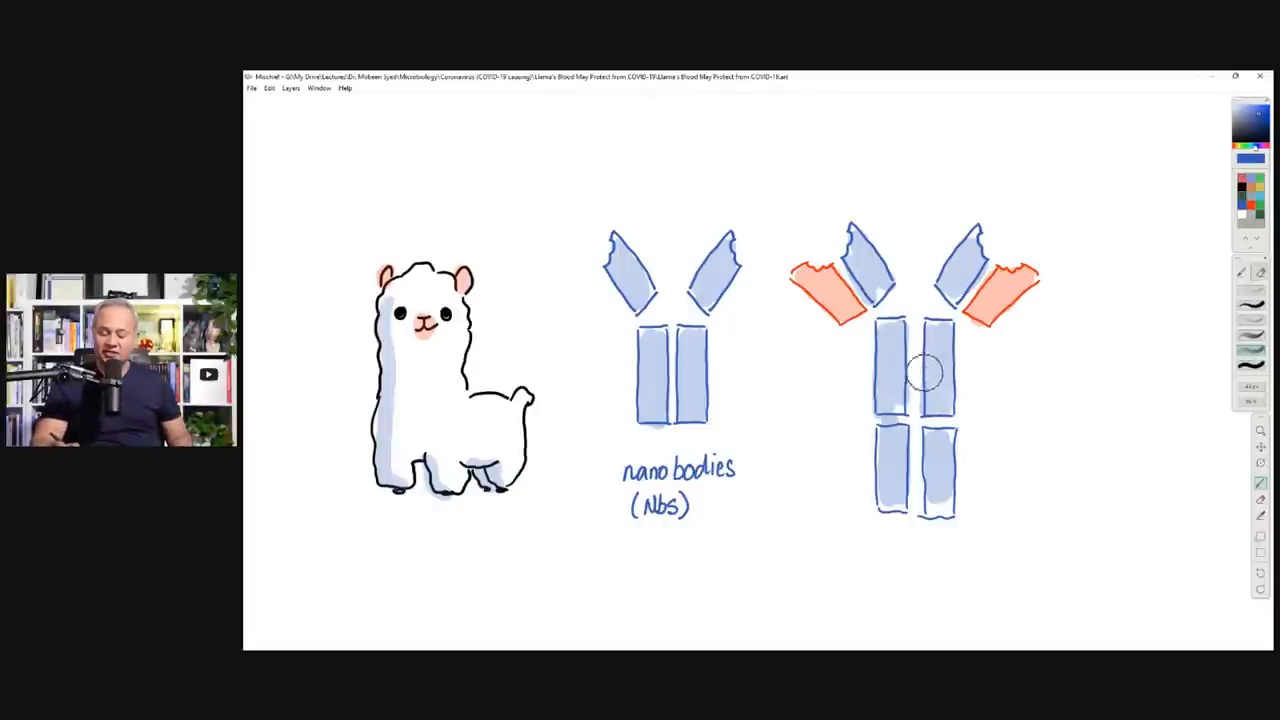
pyautogui.moveTo(920, 375); pyautogui.dragTo(757, 250)
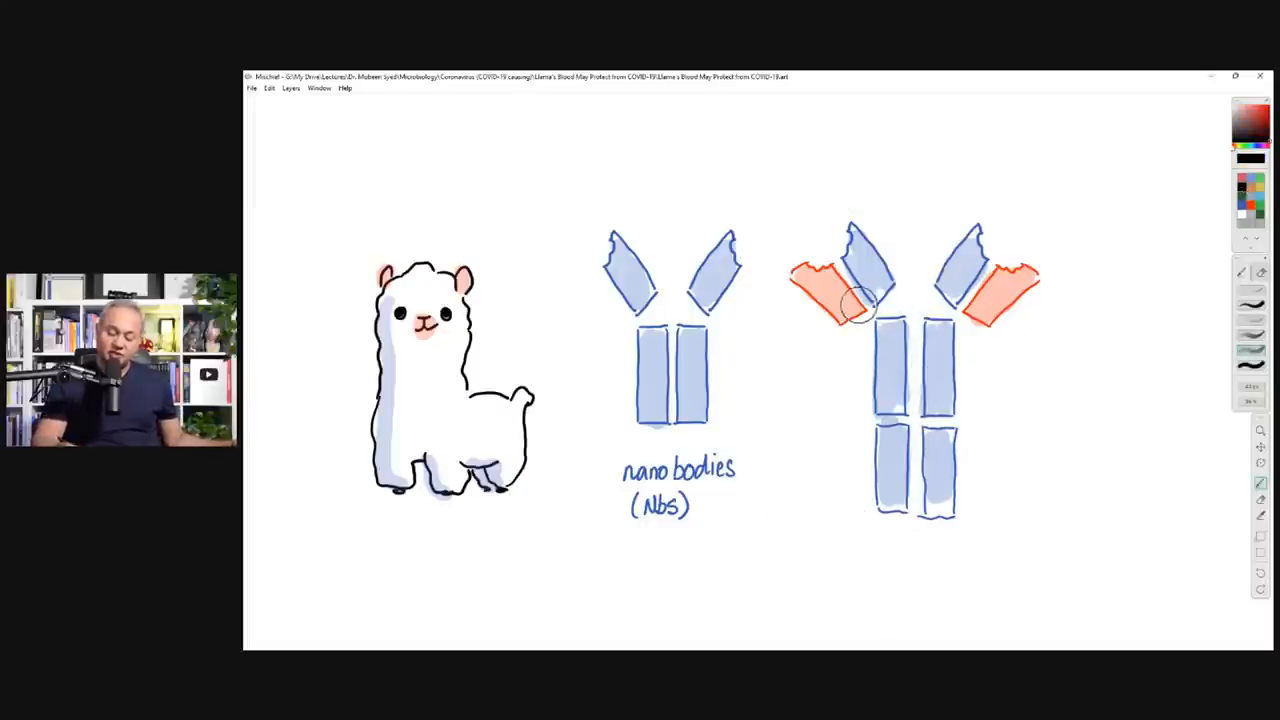
pyautogui.moveTo(860, 260); pyautogui.dragTo(905, 440)
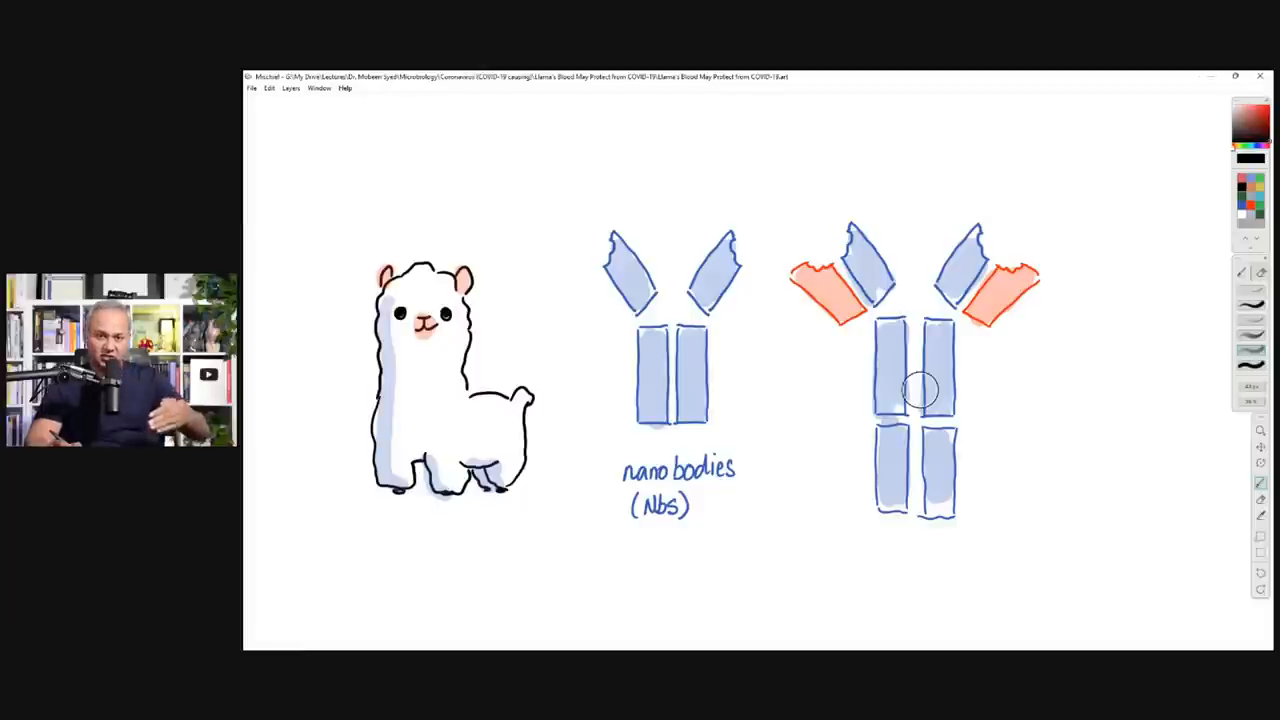
pyautogui.moveTo(865, 230)
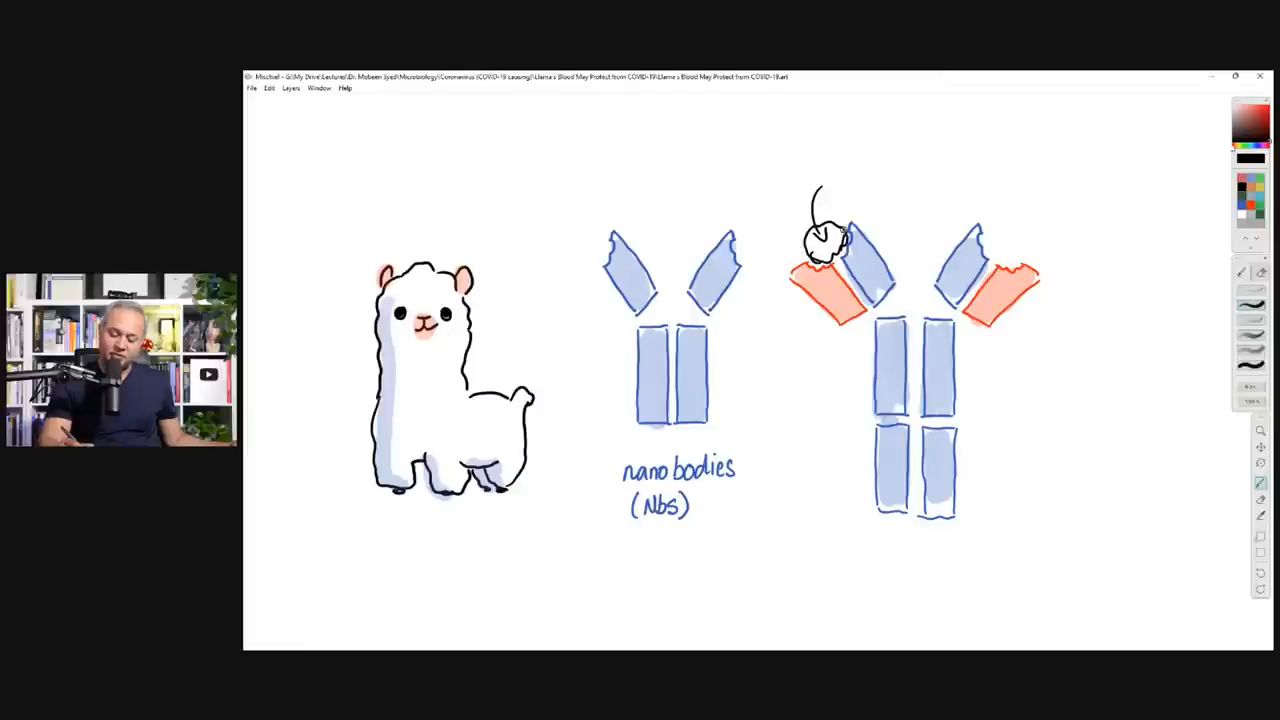
pyautogui.moveTo(820, 245); pyautogui.dragTo(850, 165)
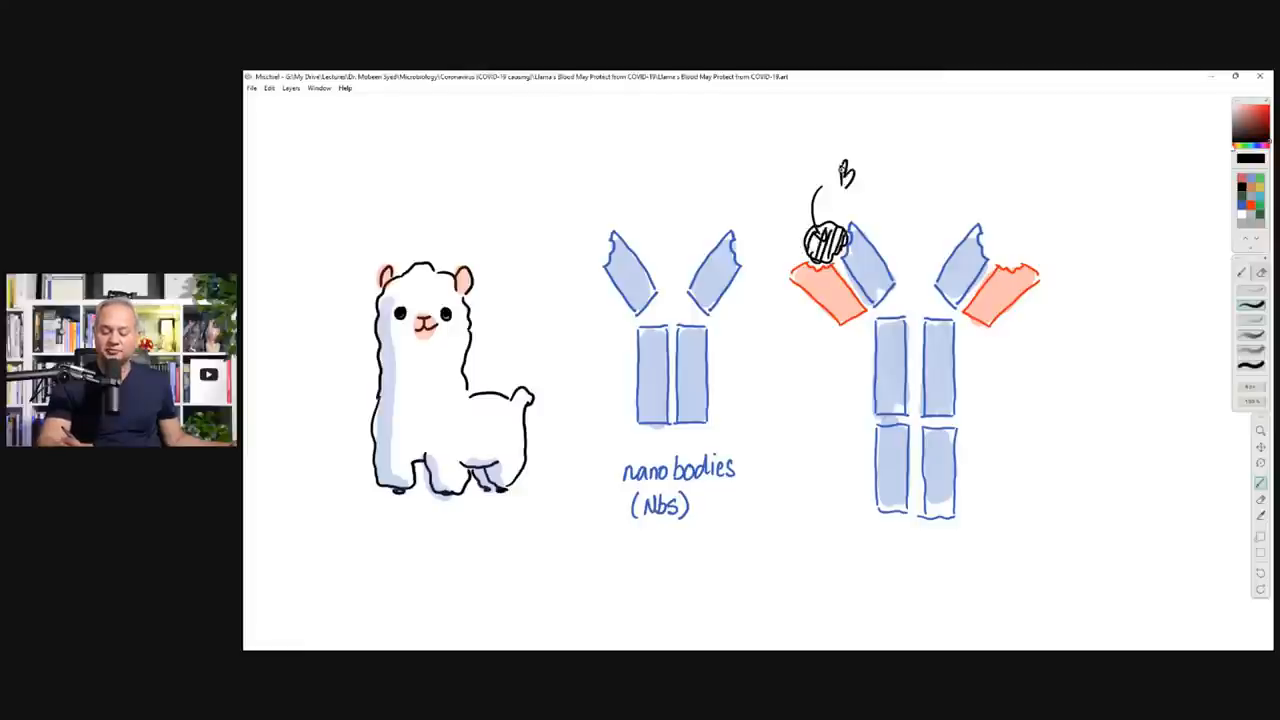
# Step: Type 'BINDI' while removing the blob and arrow near the antibody tip
pyautogui.write('BINDI')
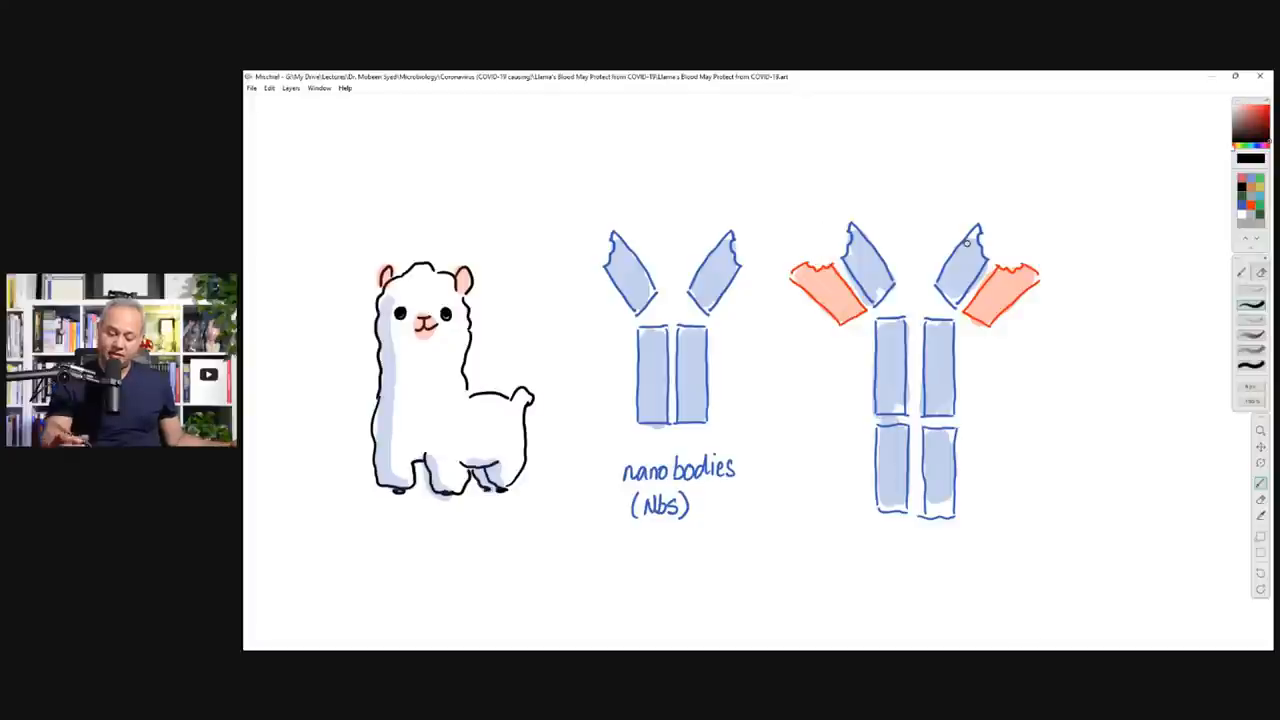
# Step: Outline a head above the right antibody's left arm and hatch its teeth
pyautogui.moveTo(760, 135); pyautogui.dragTo(778, 215)
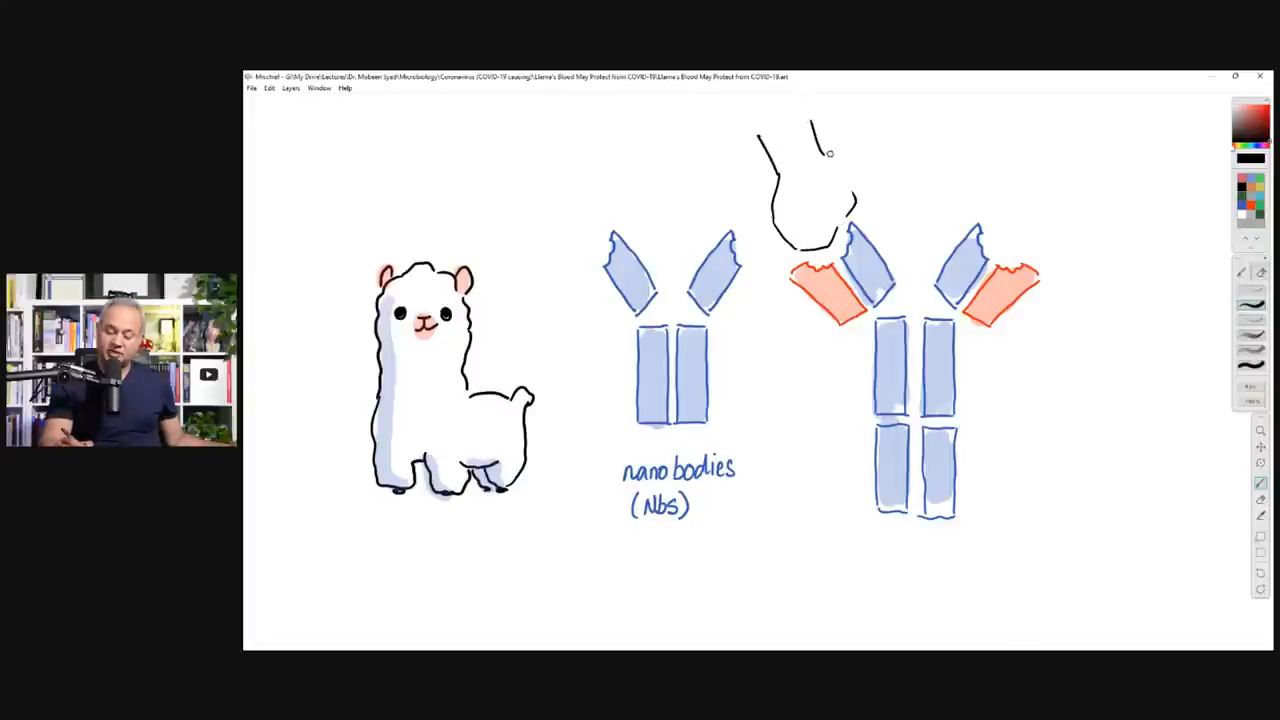
pyautogui.moveTo(790, 210); pyautogui.dragTo(850, 190)
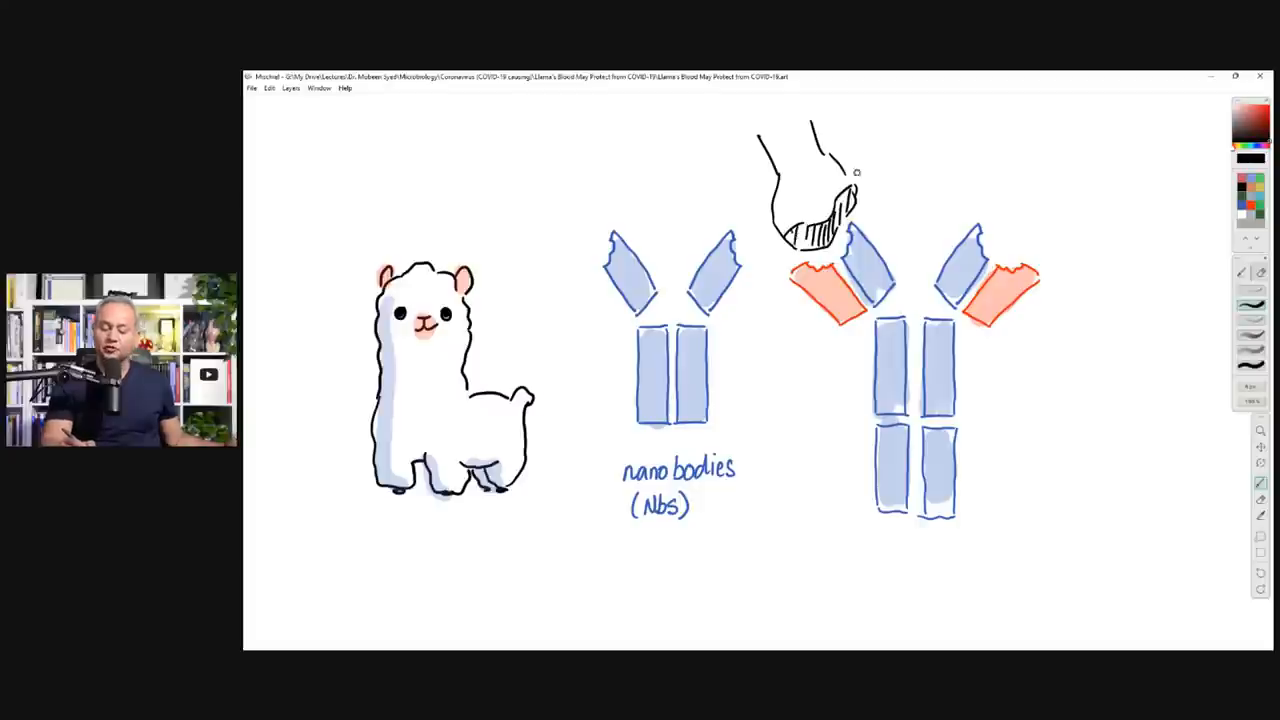
pyautogui.moveTo(860, 198)
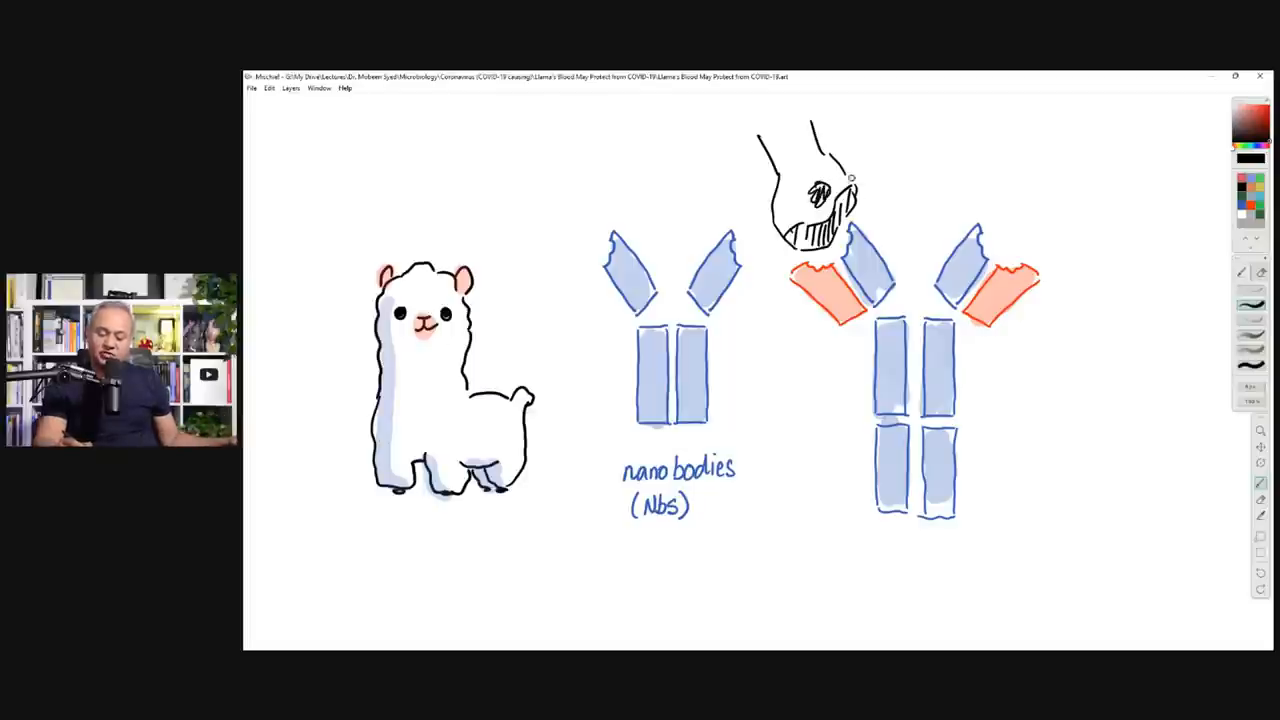
# Step: Redraw the head's eye, add a curved stroke to its right, and type '16°'
pyautogui.moveTo(850, 200); pyautogui.dragTo(852, 505)
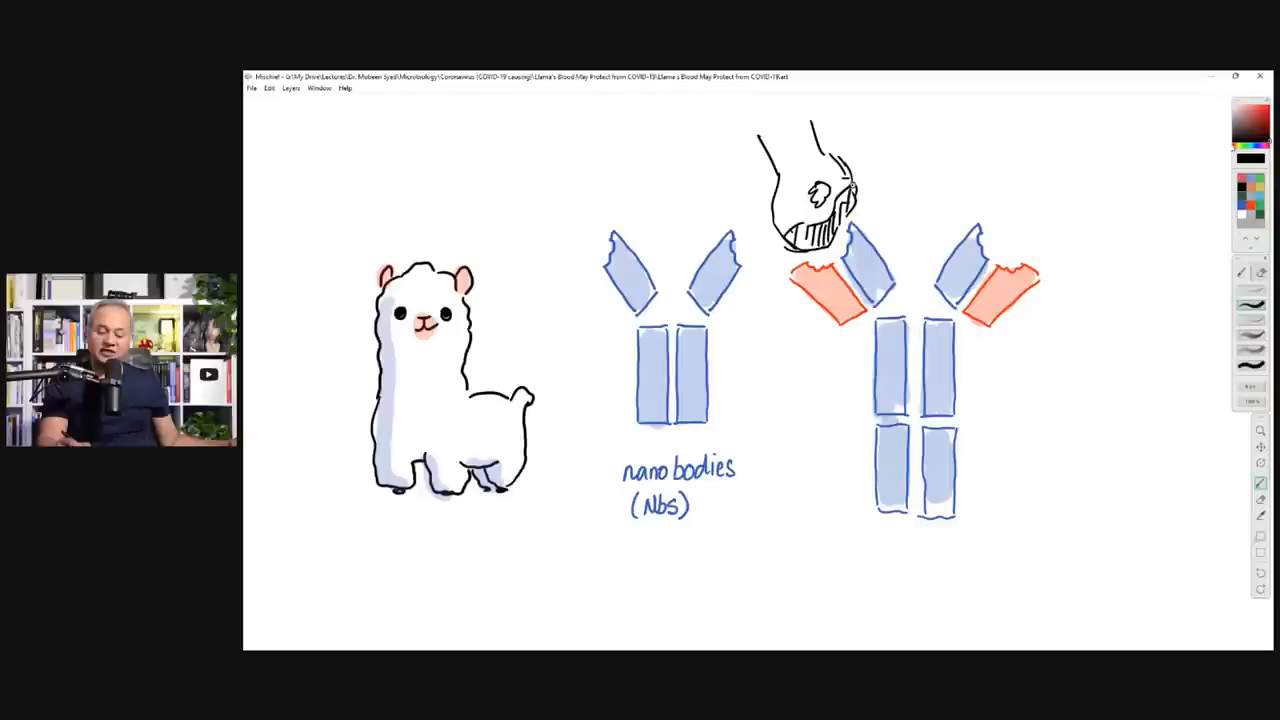
pyautogui.moveTo(878, 175); pyautogui.dragTo(959, 155)
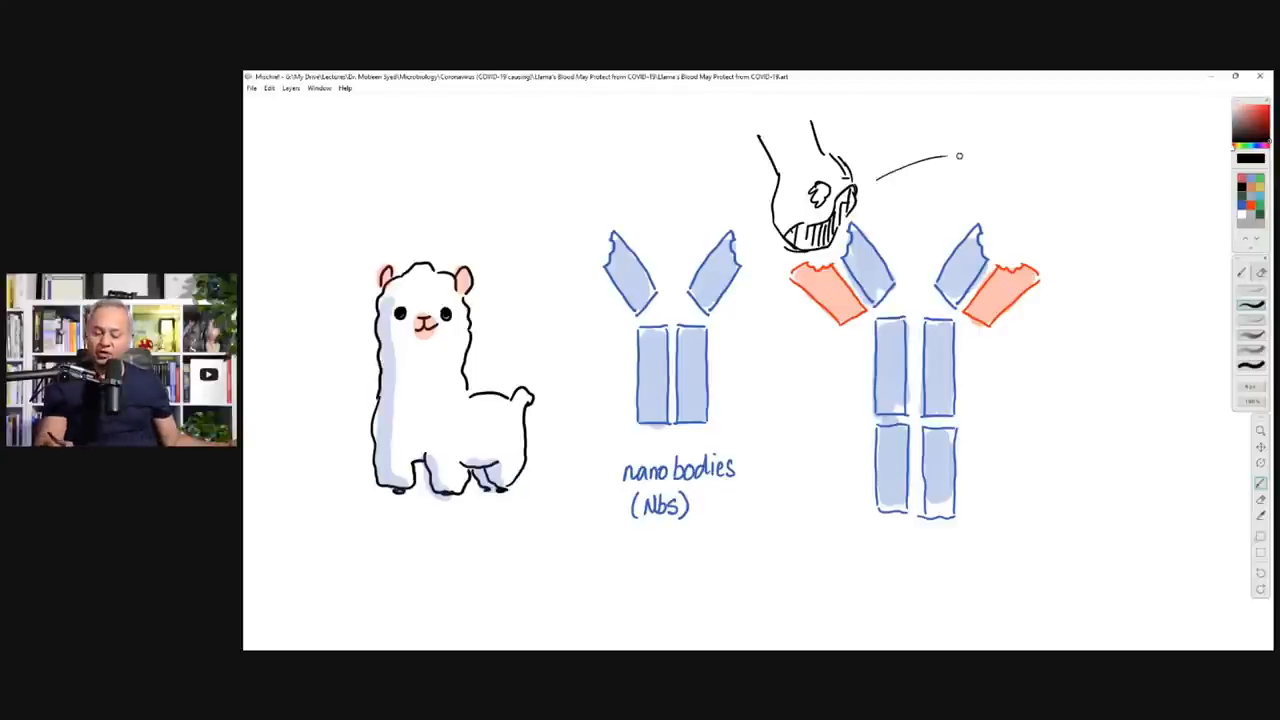
pyautogui.moveTo(958, 156); pyautogui.dragTo(920, 550)
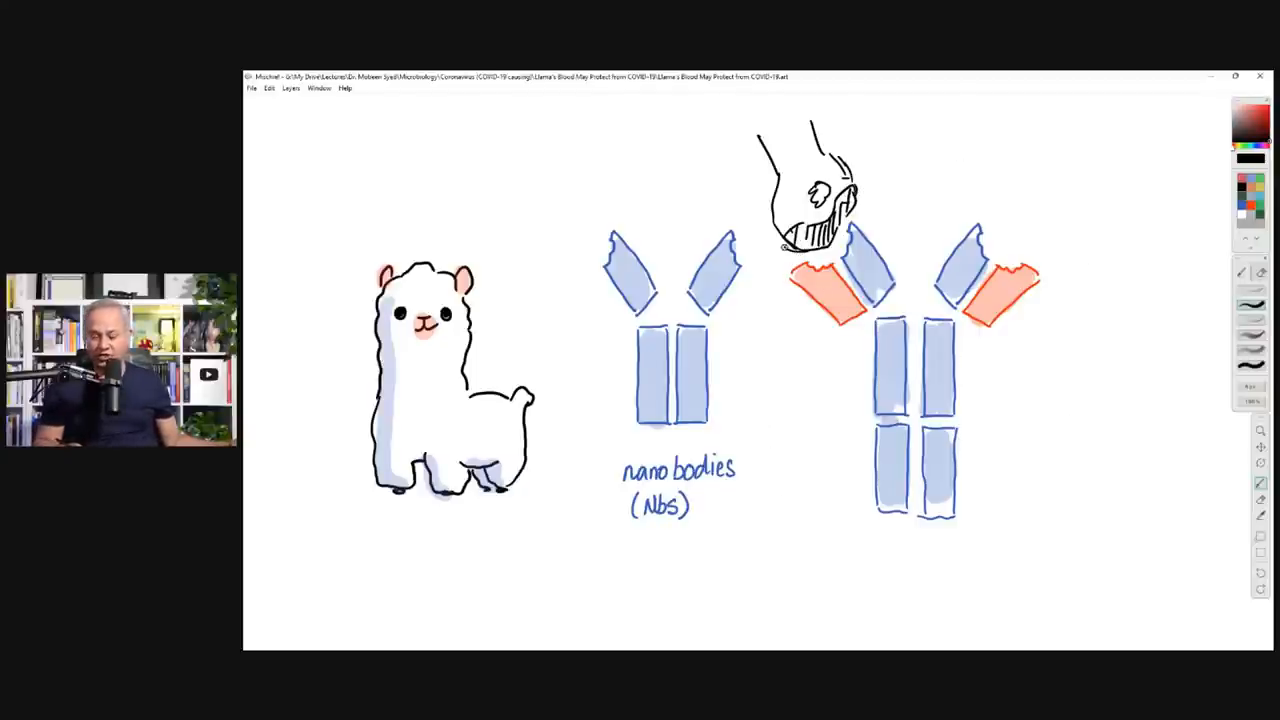
pyautogui.write('16°')
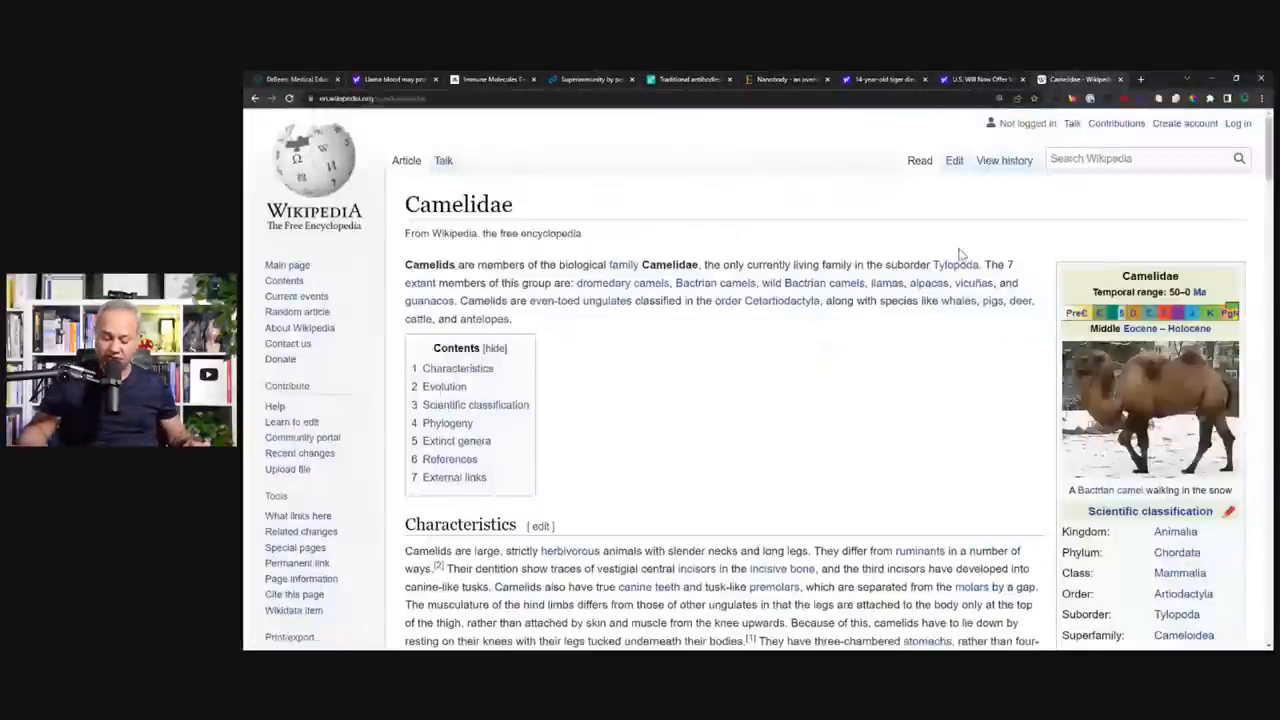
pyautogui.moveTo(757, 360)
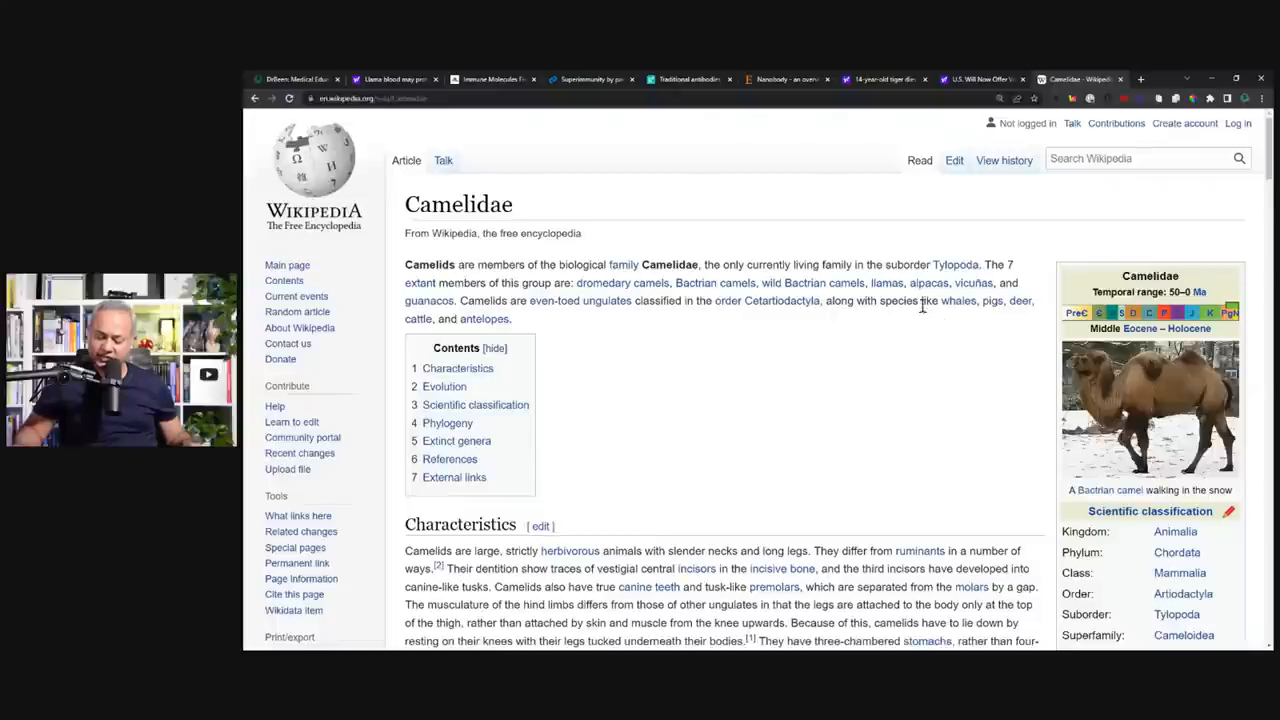
pyautogui.moveTo(972, 283)
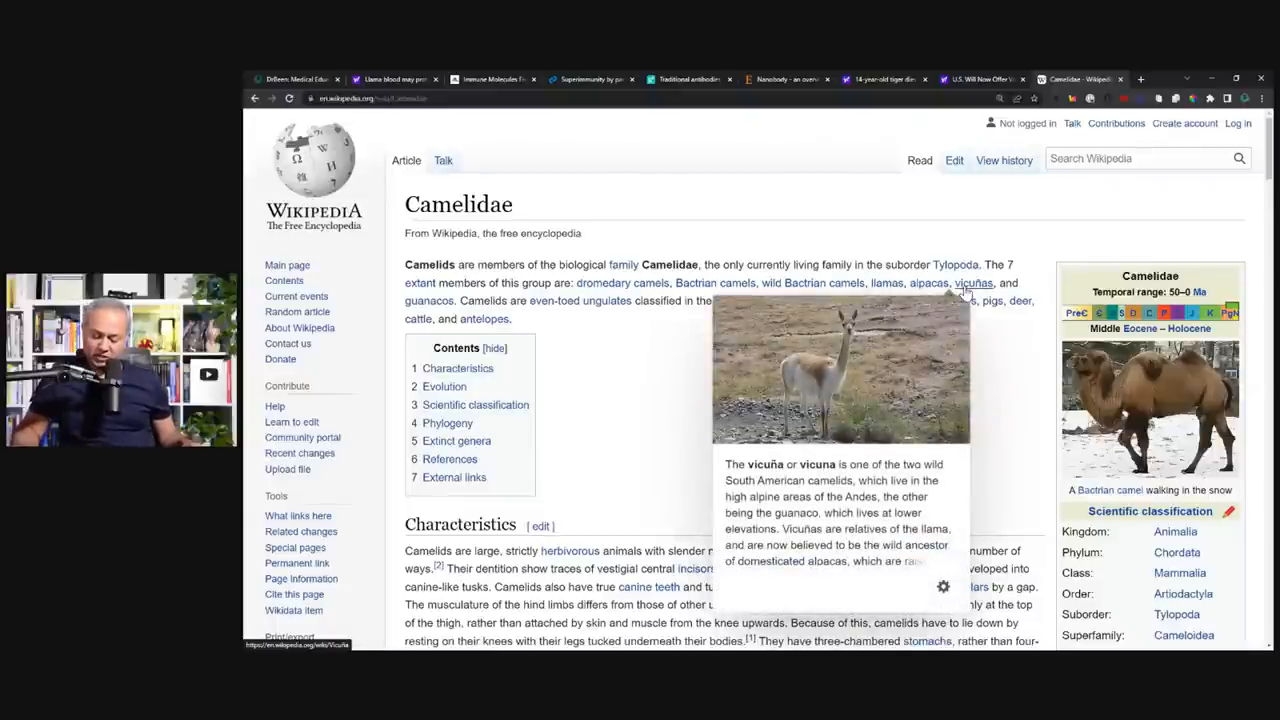
pyautogui.moveTo(428, 300)
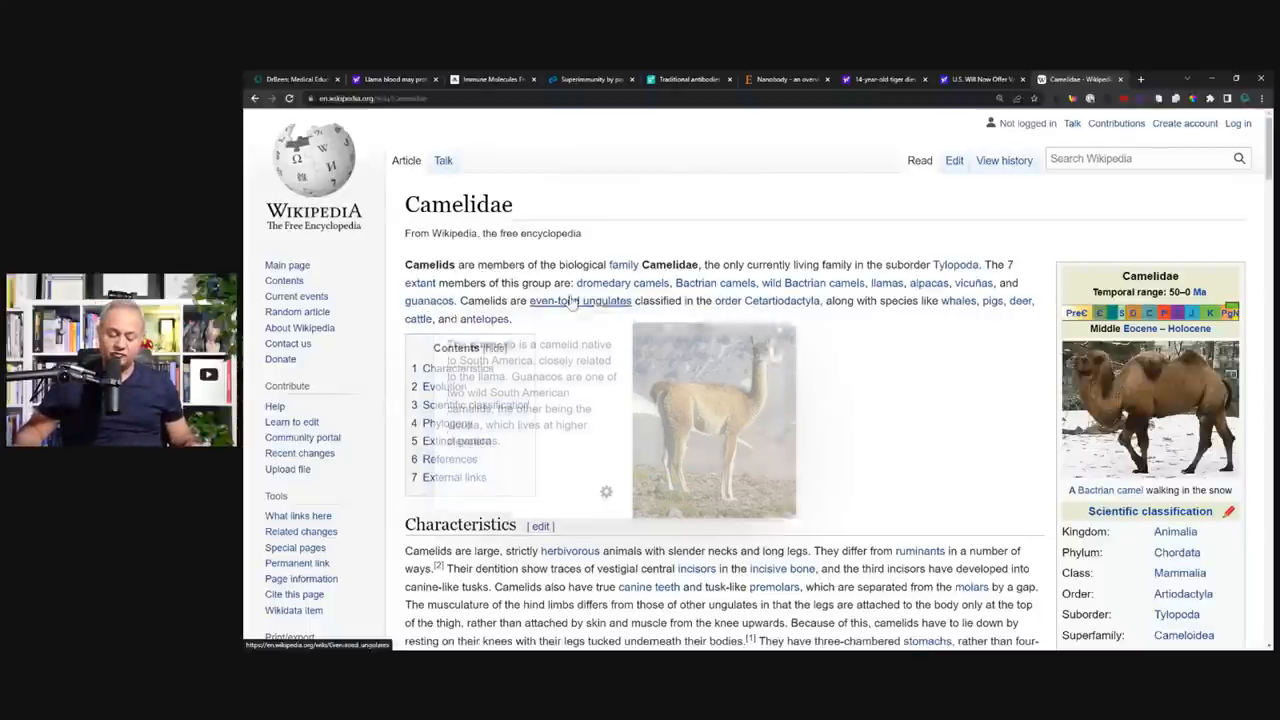
pyautogui.moveTo(622, 283)
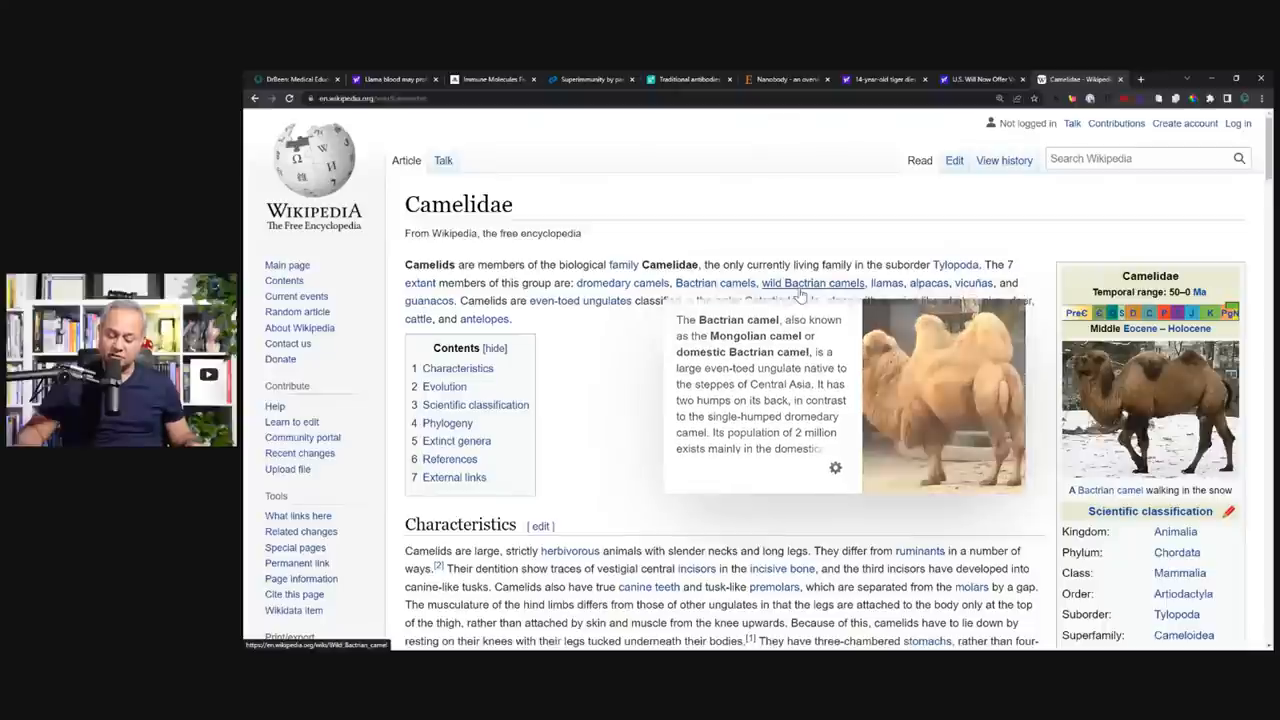
pyautogui.moveTo(885, 283)
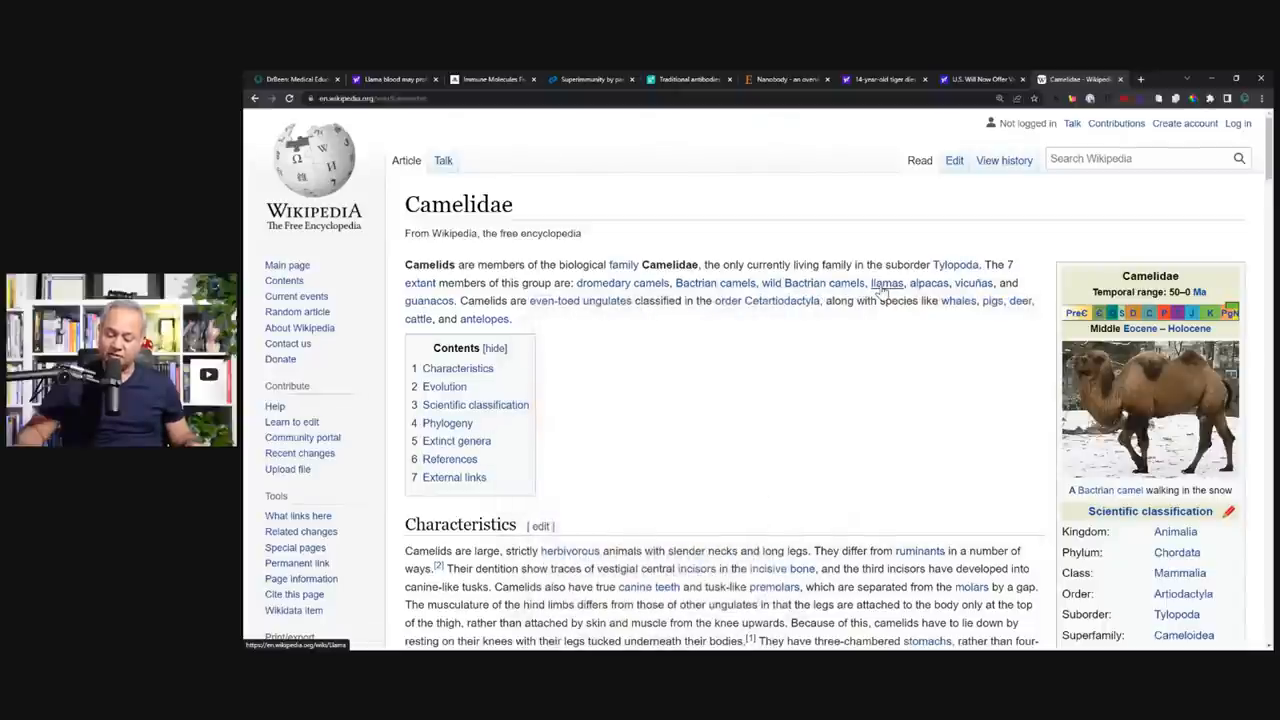
pyautogui.moveTo(884, 283)
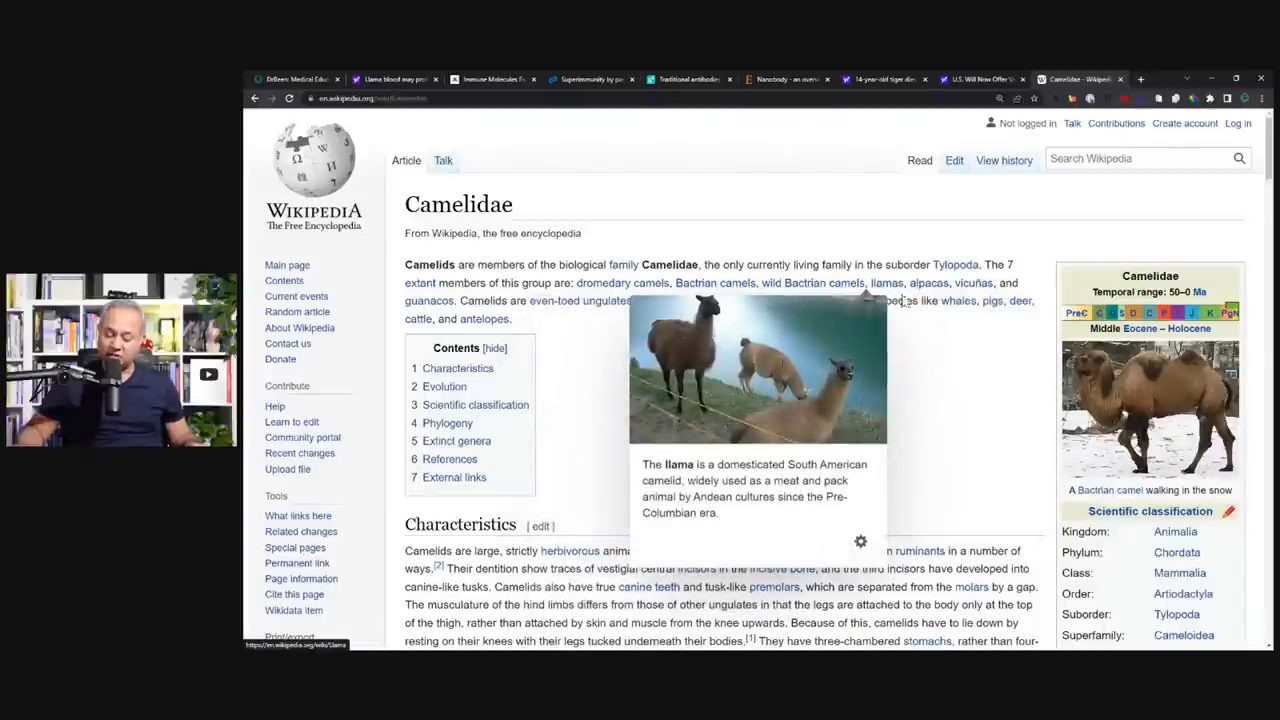
pyautogui.moveTo(928, 283)
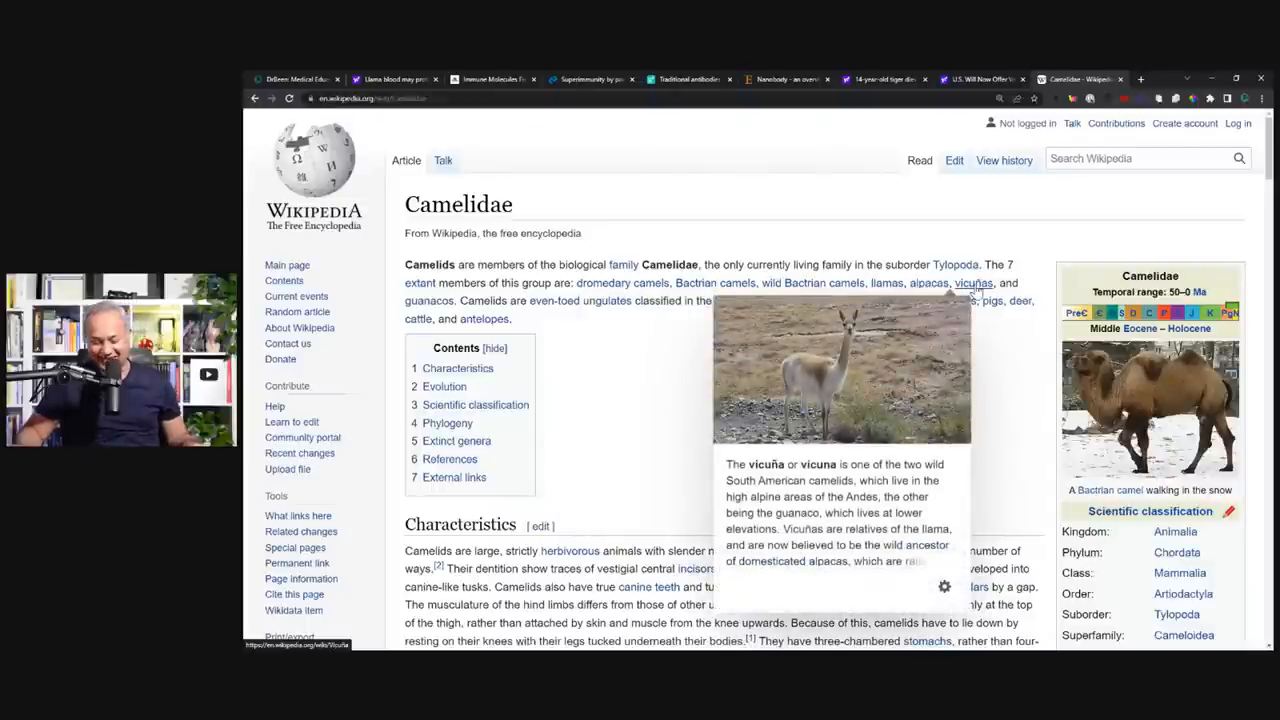
pyautogui.moveTo(673, 369)
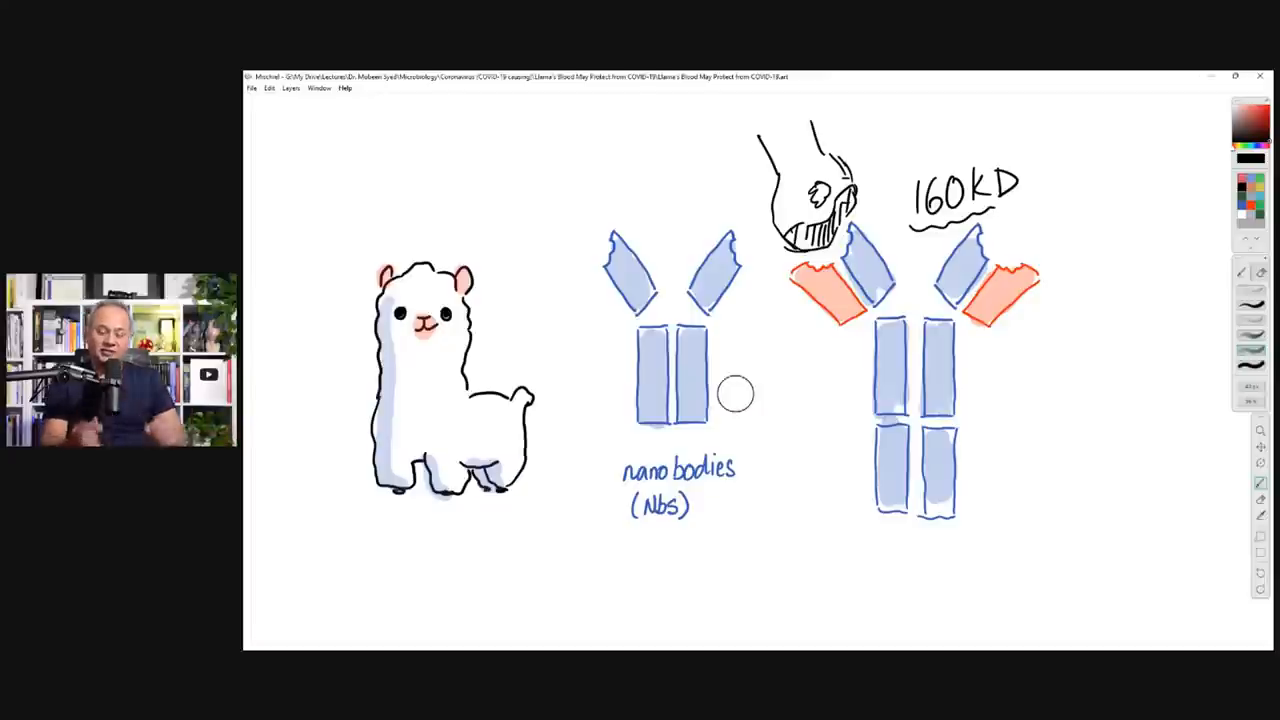
# Step: Handwrite '15 KD' beside the nanobody drawing
pyautogui.moveTo(615, 245); pyautogui.dragTo(730, 170)
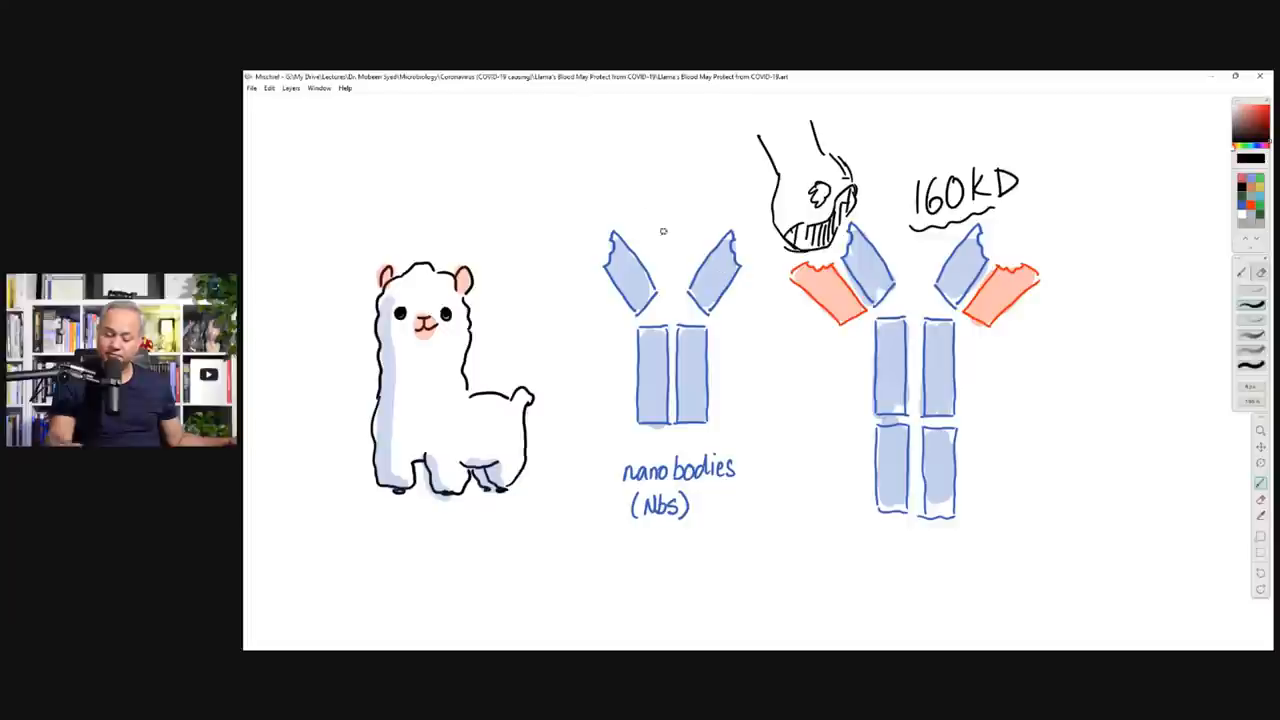
pyautogui.write('15 KD')
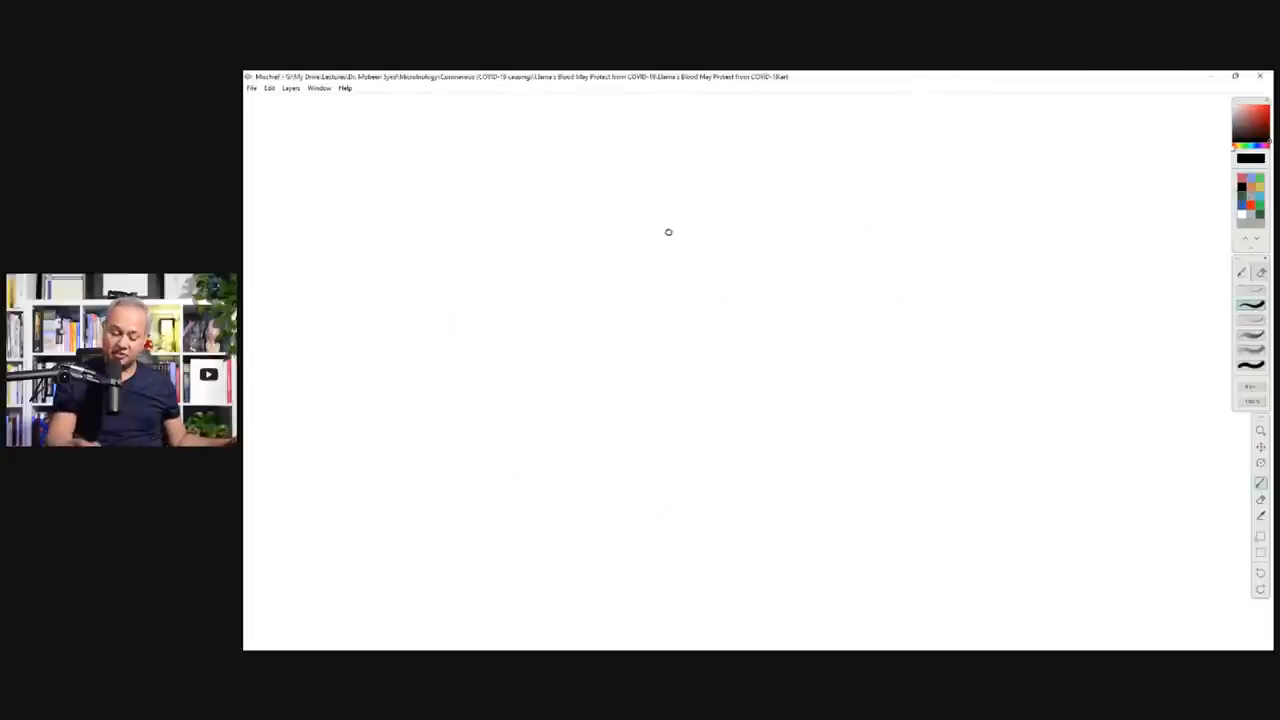
# Step: Draw the spike protein outline with stemmed round nanobodies along its lower edge
pyautogui.moveTo(605, 190); pyautogui.dragTo(591, 349)
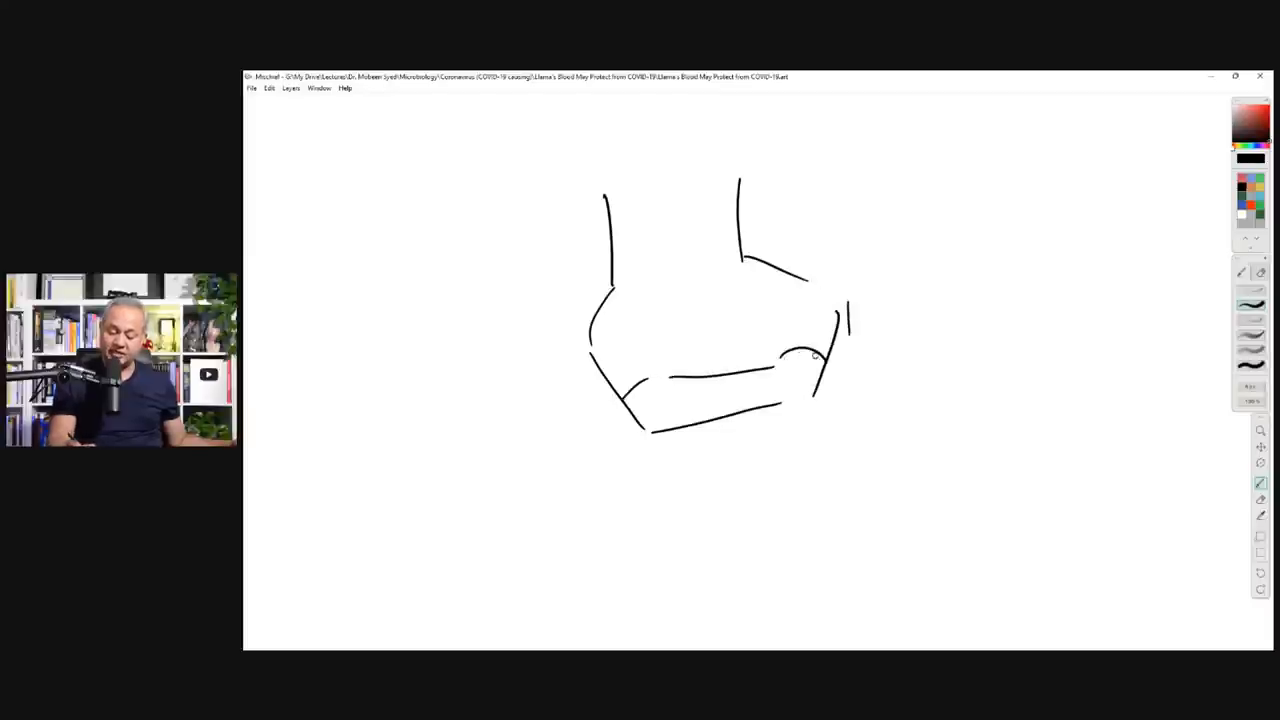
pyautogui.moveTo(605, 185); pyautogui.dragTo(715, 178)
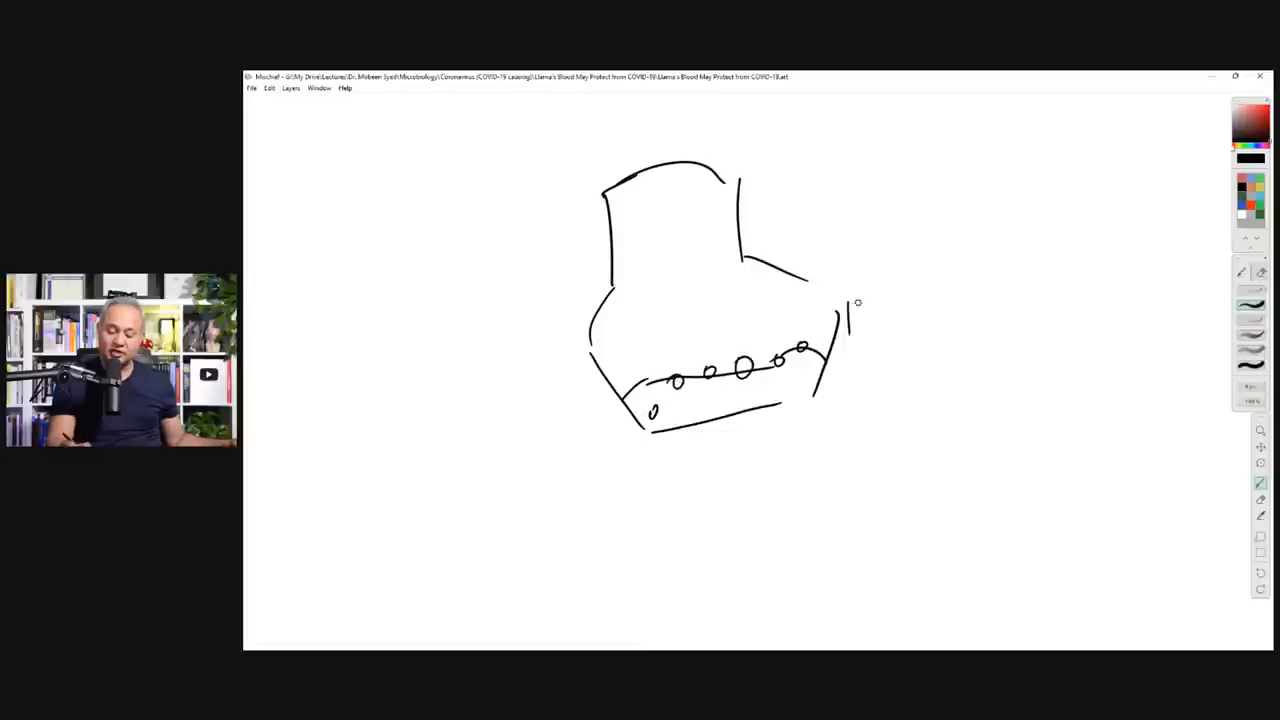
pyautogui.moveTo(850, 300); pyautogui.dragTo(830, 350)
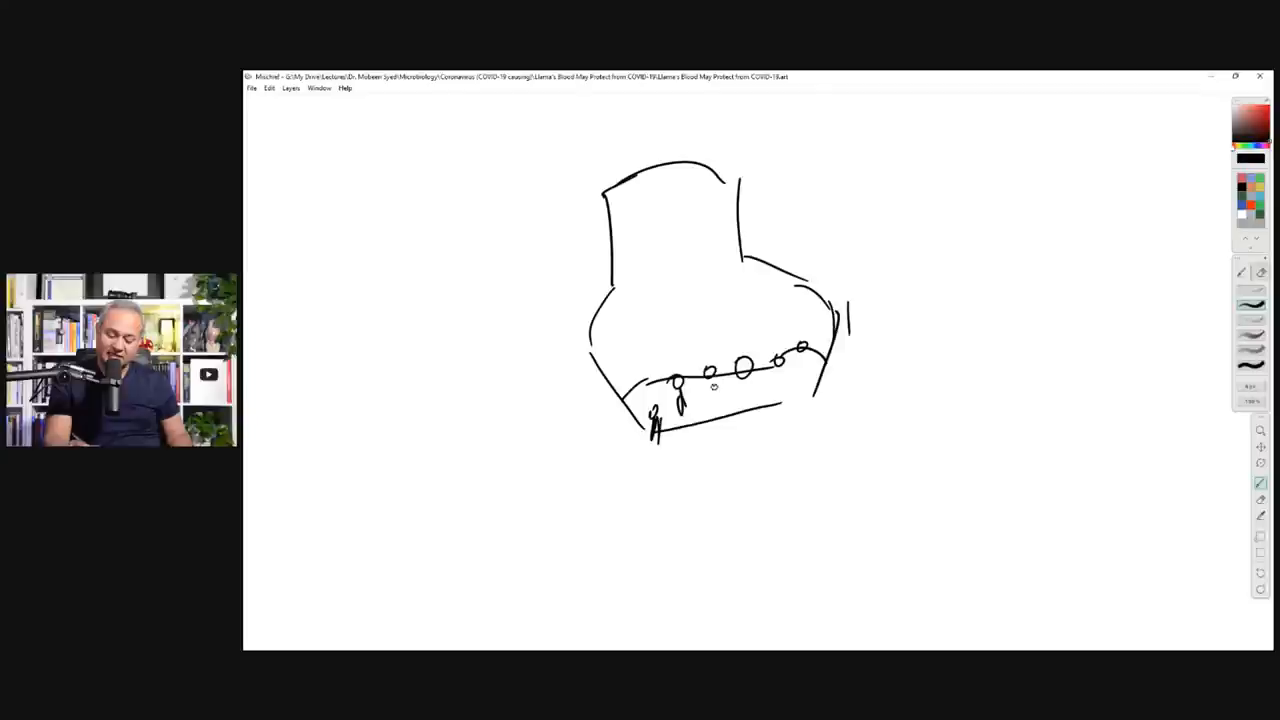
pyautogui.moveTo(715, 375); pyautogui.dragTo(795, 370)
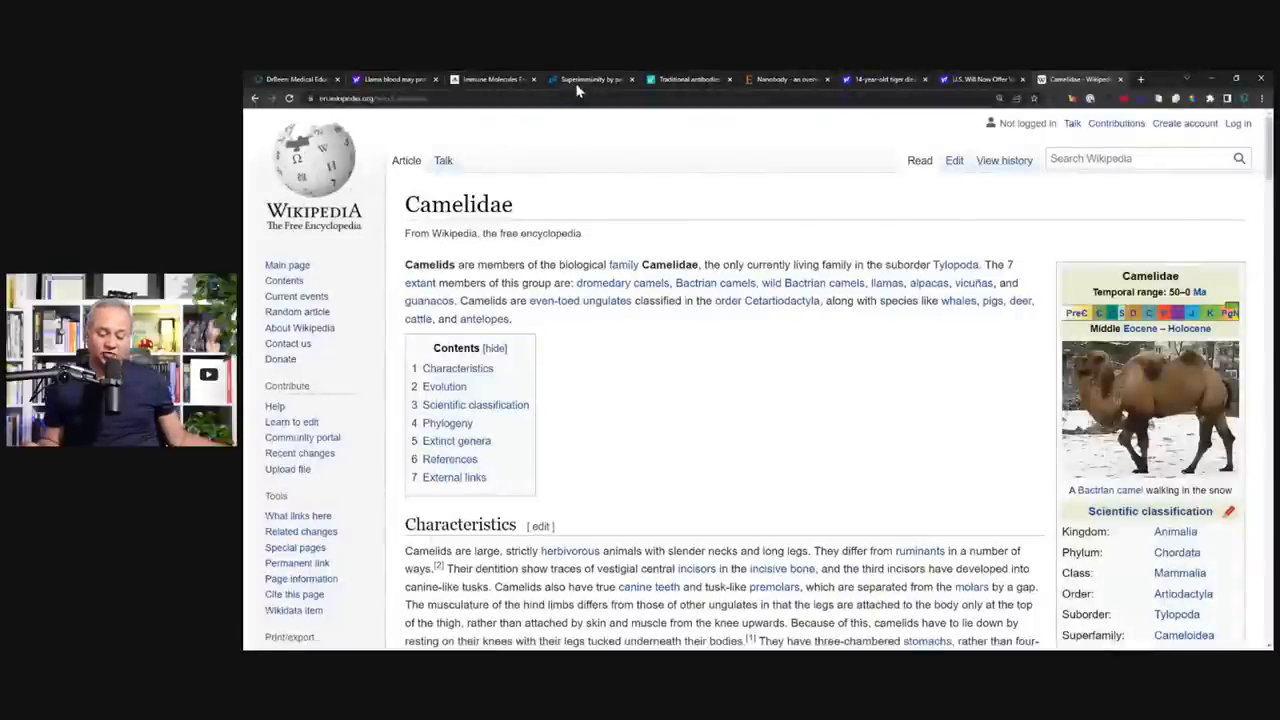
# Step: Switch to the 'Superimmunity by pan-sarbecovirus nanobodies' tab showing the highlighted Summary
pyautogui.click(588, 79)
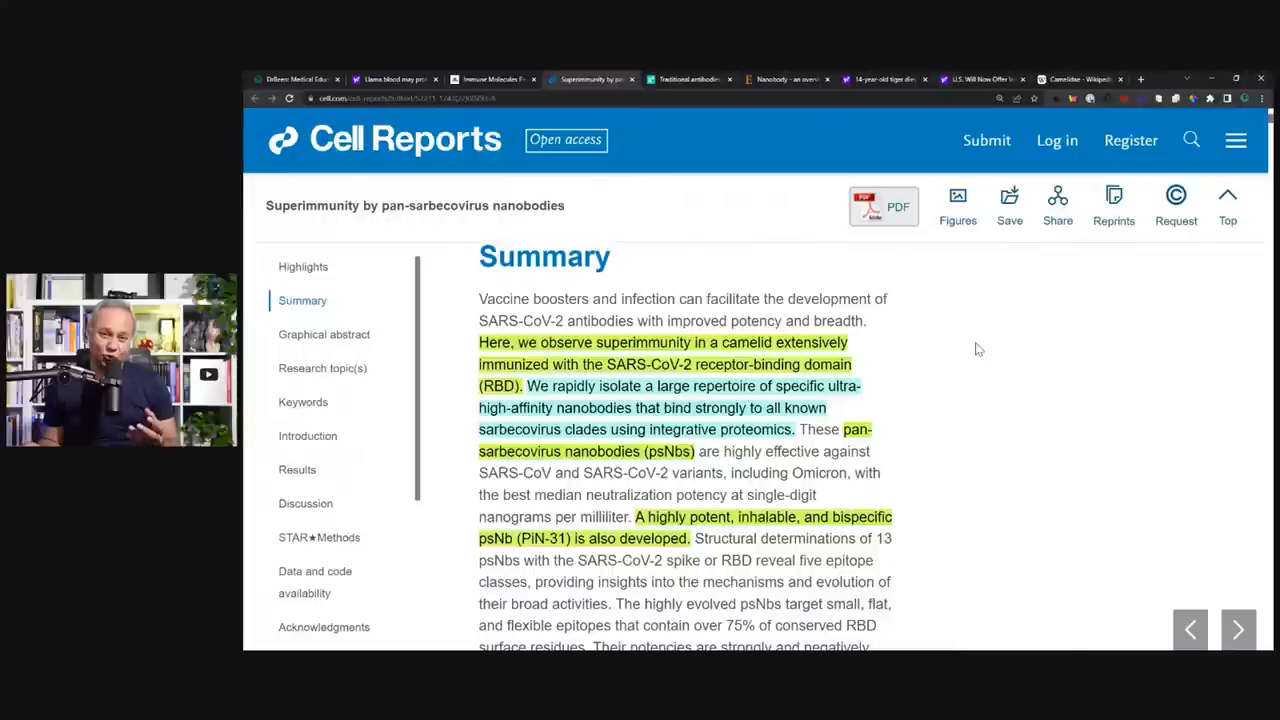
pyautogui.moveTo(974, 382)
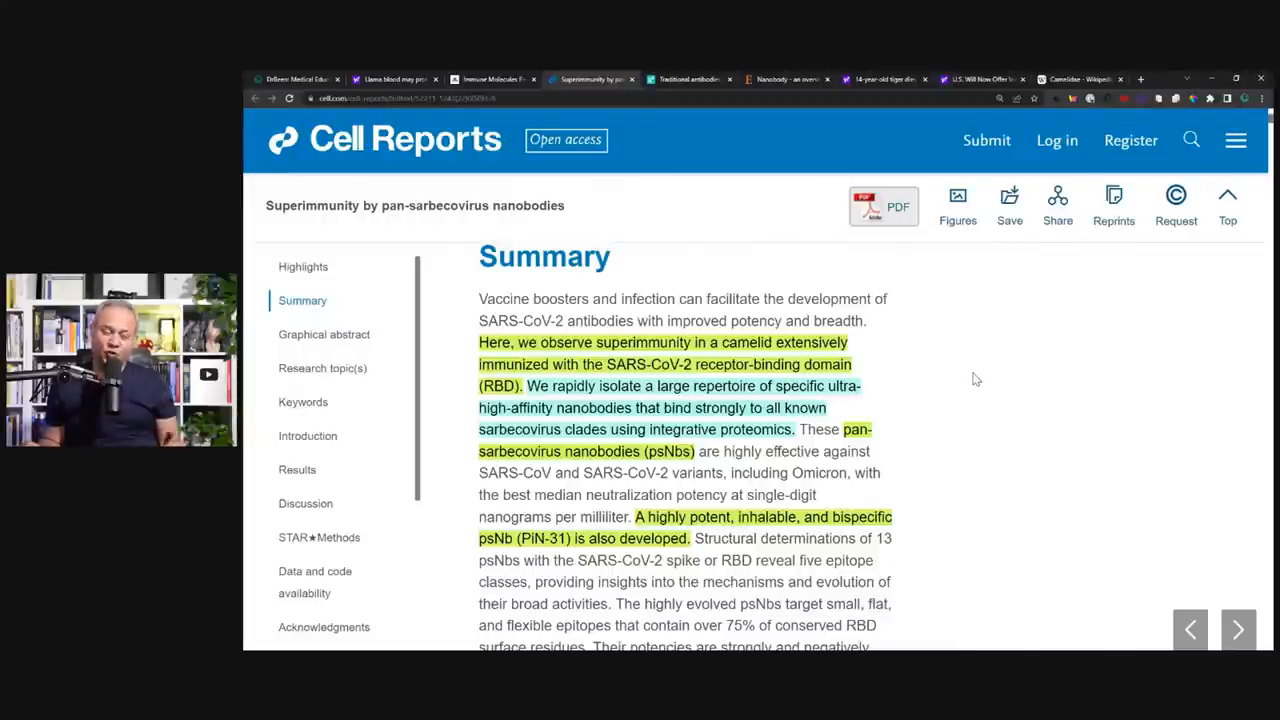
pyautogui.moveTo(977, 393)
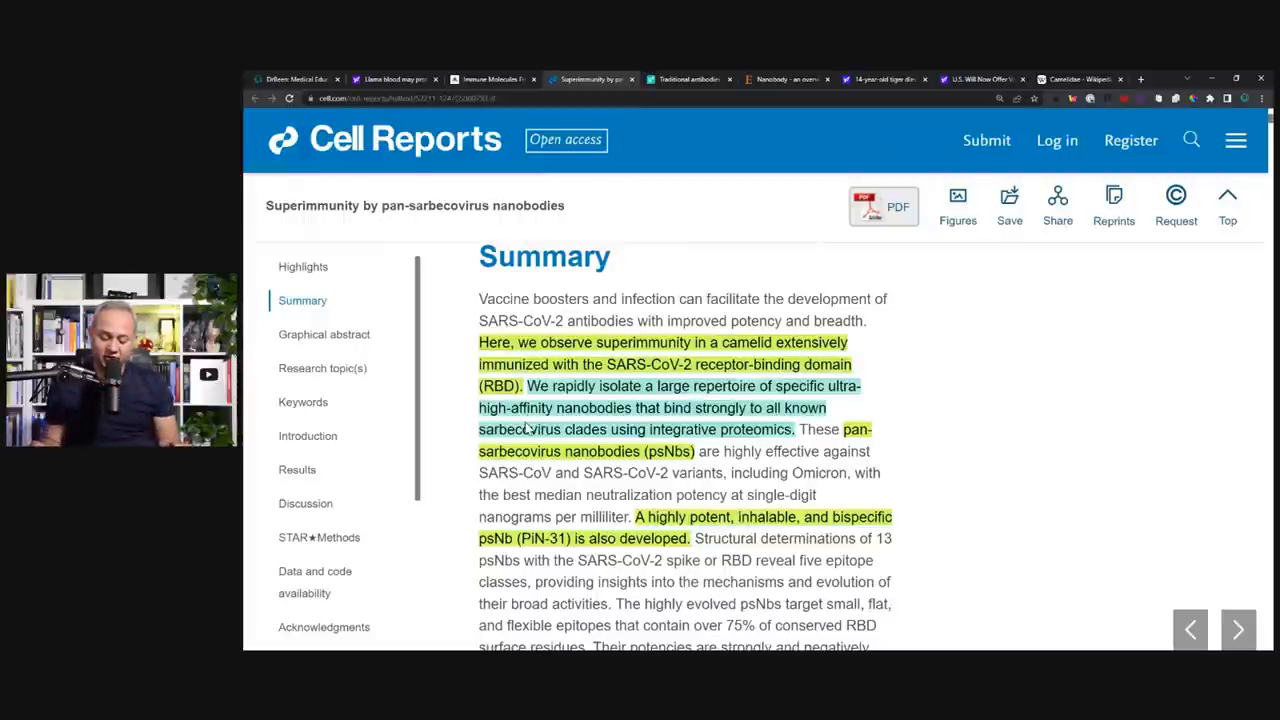
pyautogui.scroll(-3)
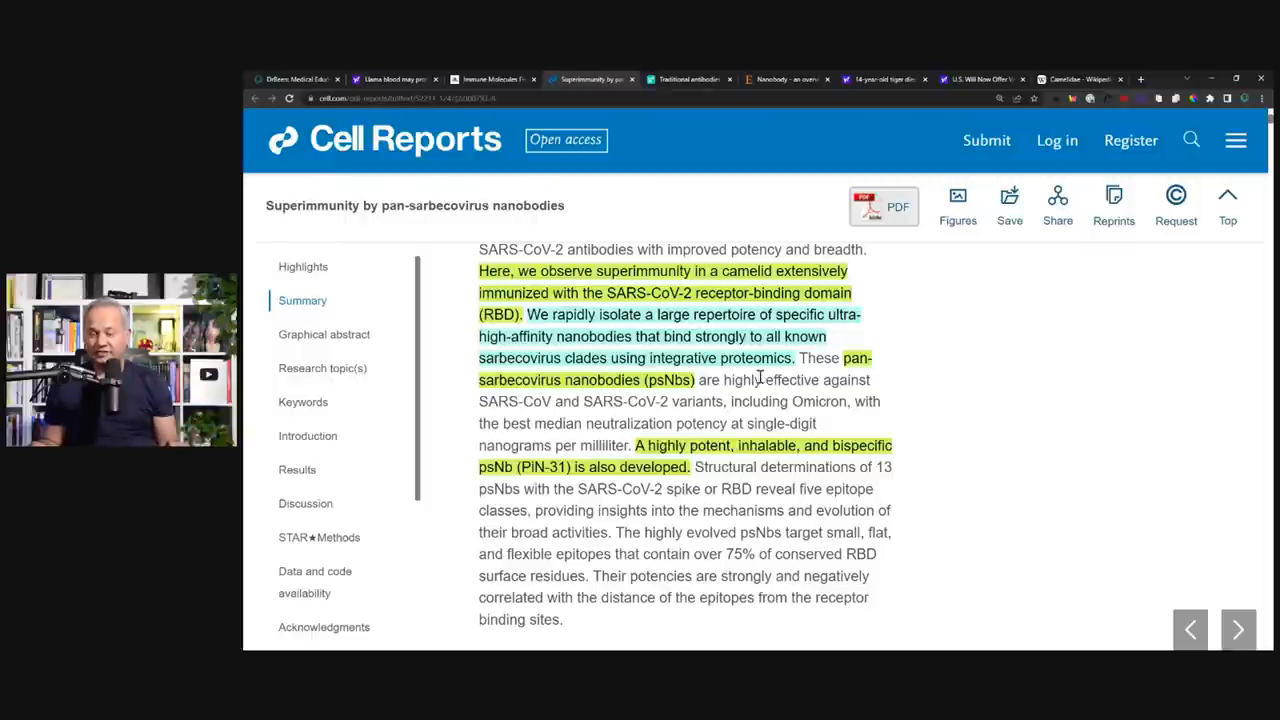
pyautogui.moveTo(573, 417)
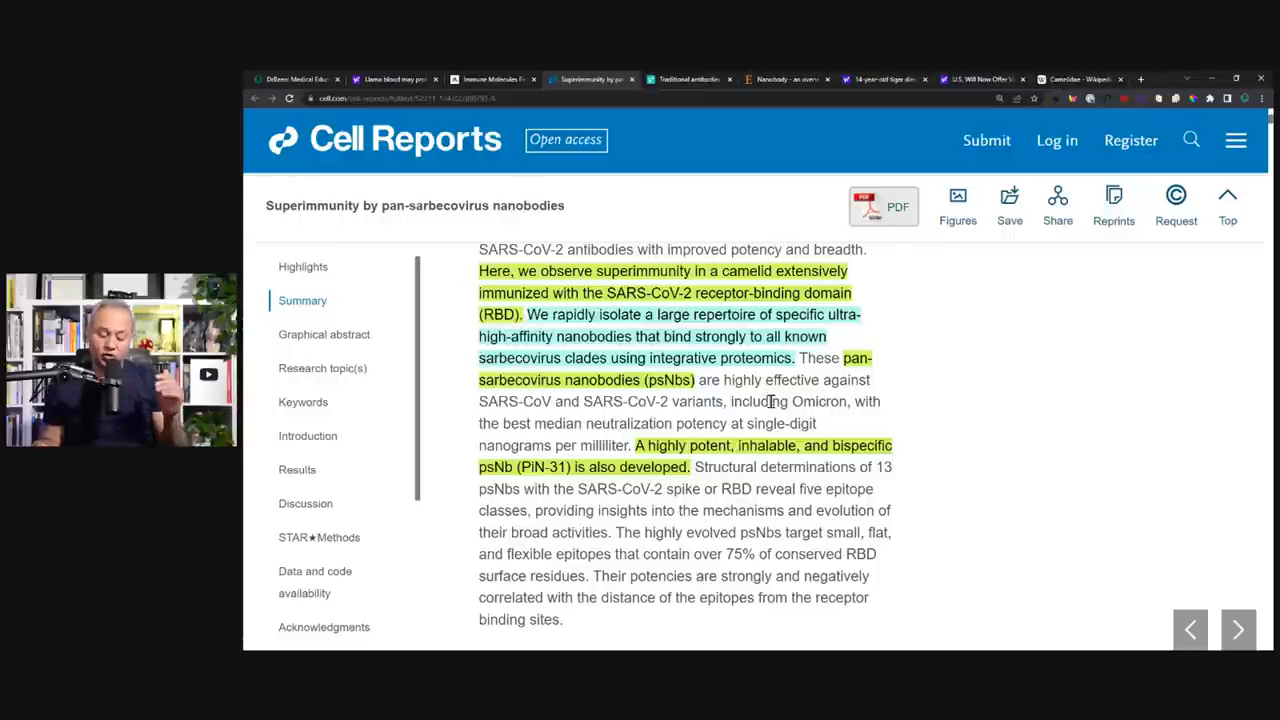
pyautogui.scroll(-3)
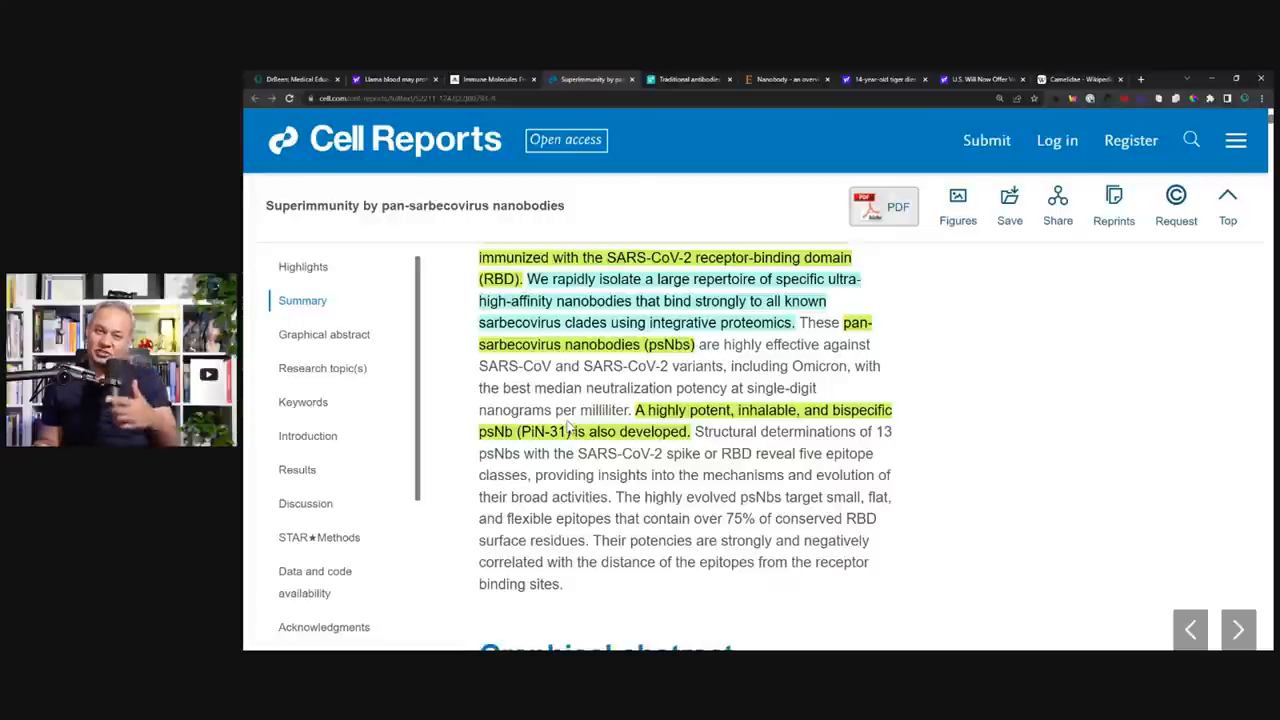
# Step: Scroll down past the Summary to the Graphical abstract heading
pyautogui.scroll(-3)
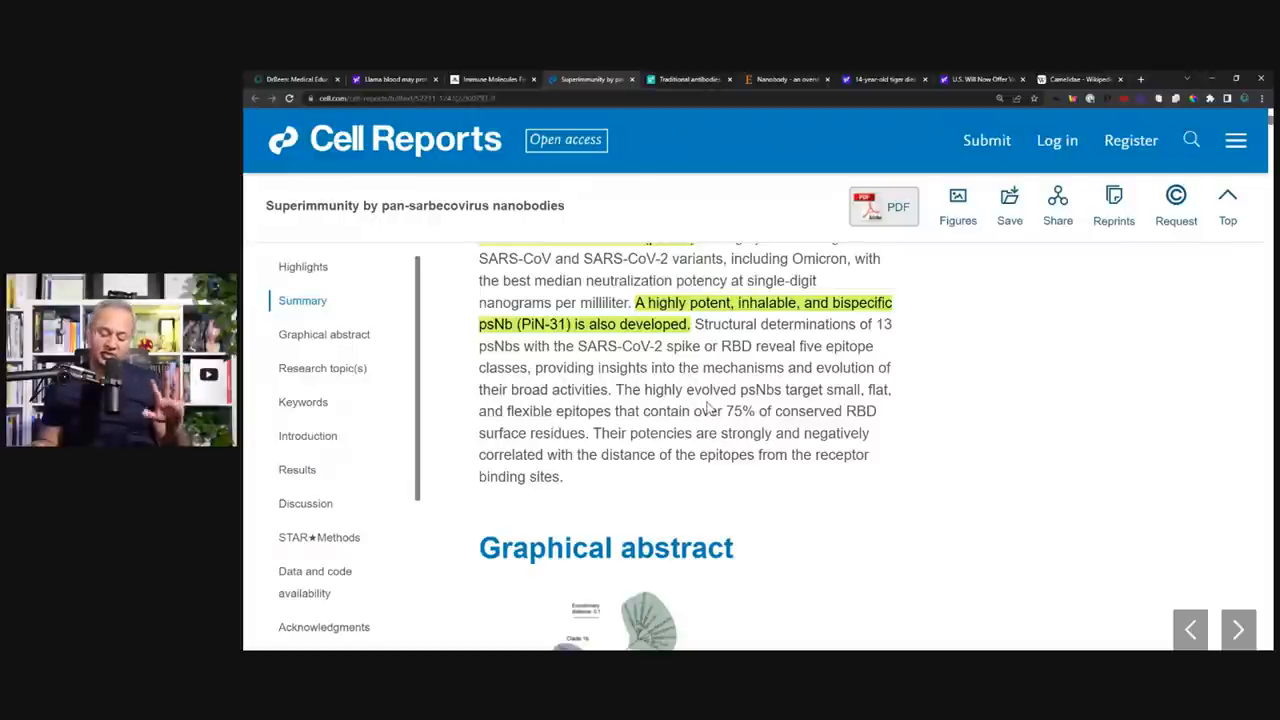
pyautogui.moveTo(710, 431)
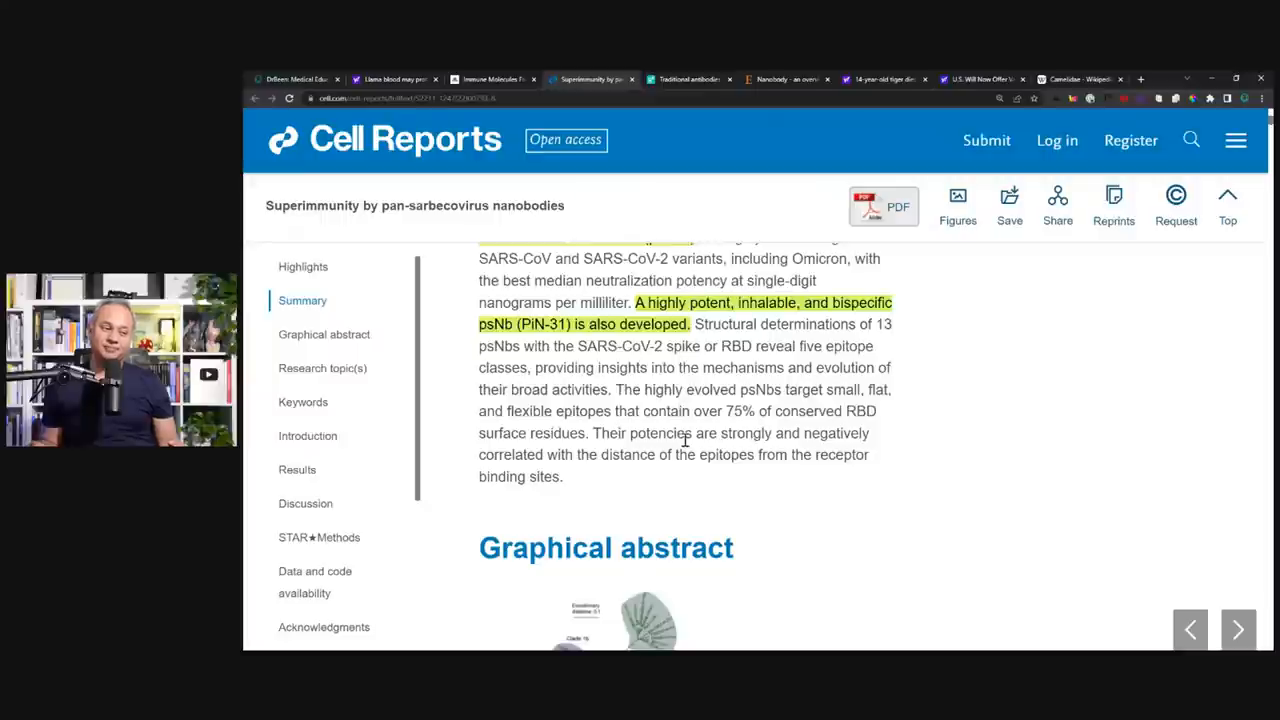
pyautogui.moveTo(694, 450)
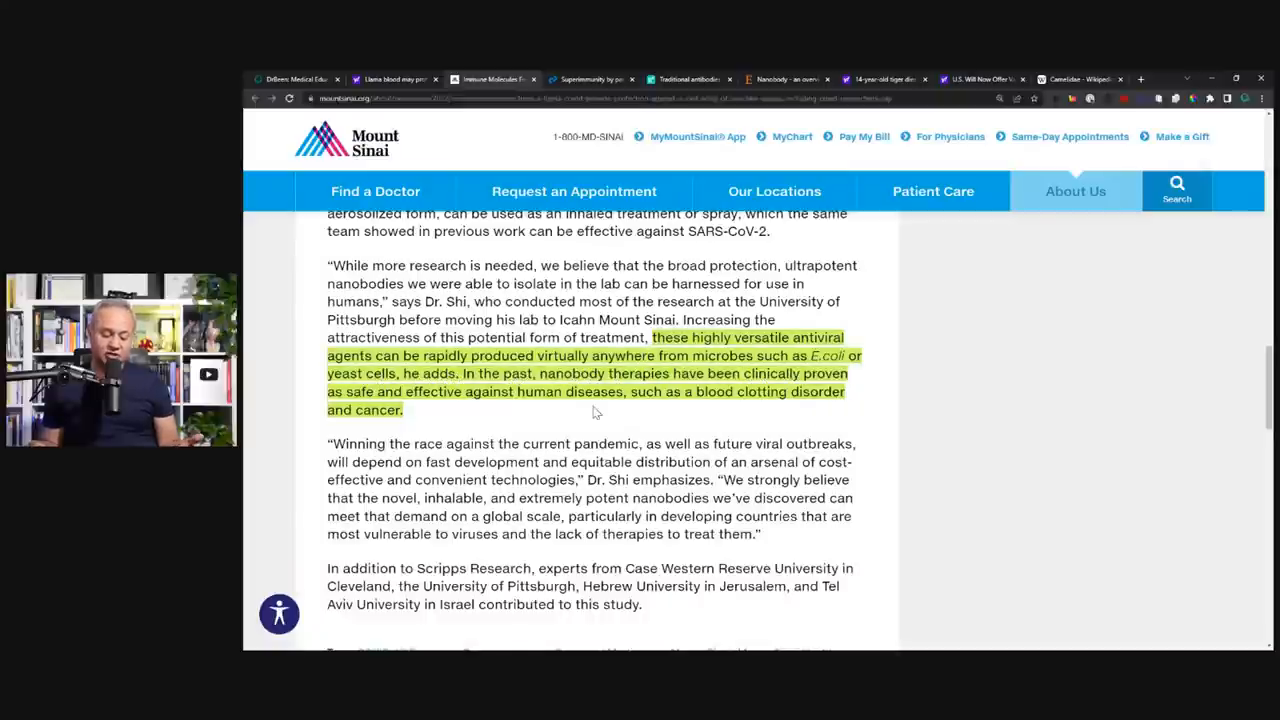
pyautogui.moveTo(510, 410)
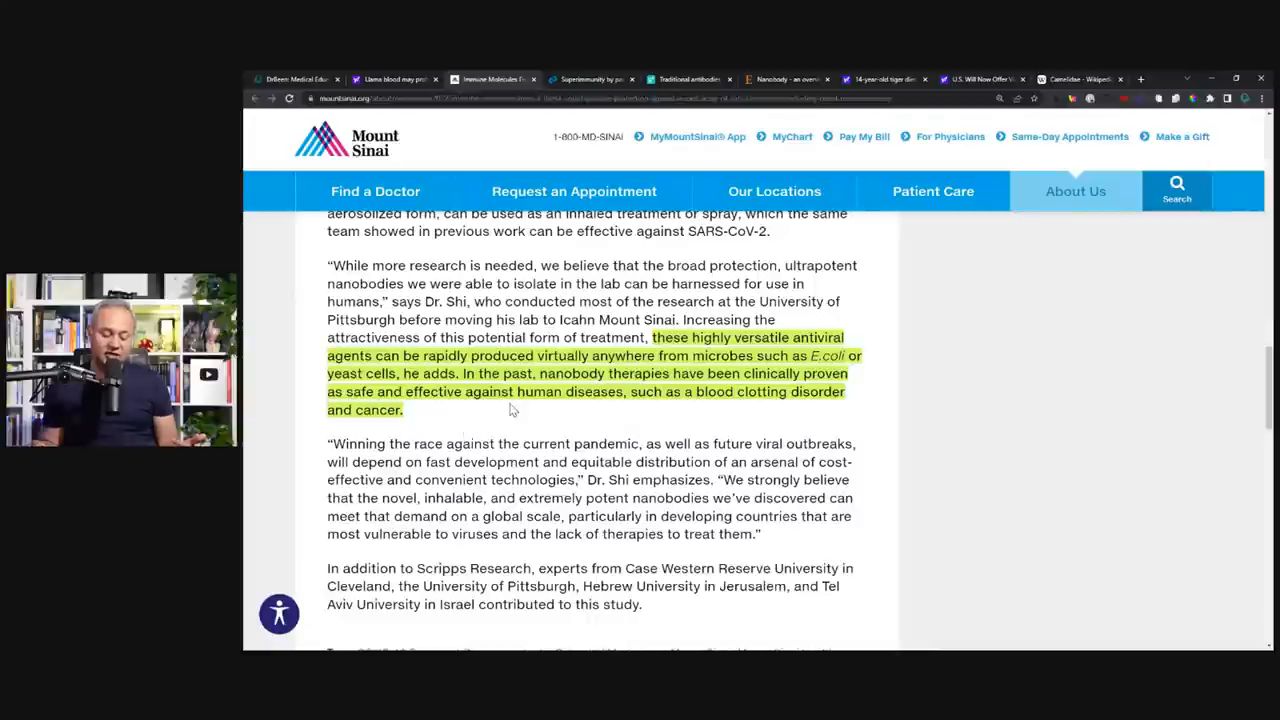
pyautogui.moveTo(557, 416)
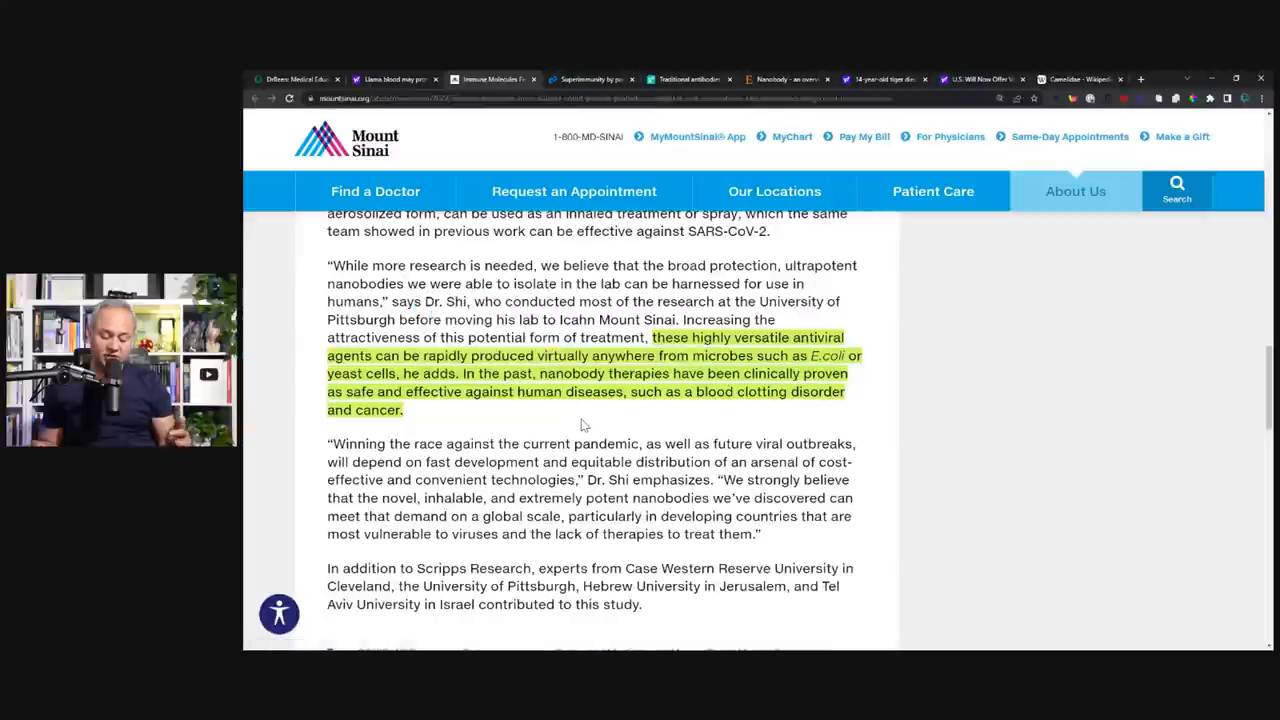
pyautogui.moveTo(645, 417)
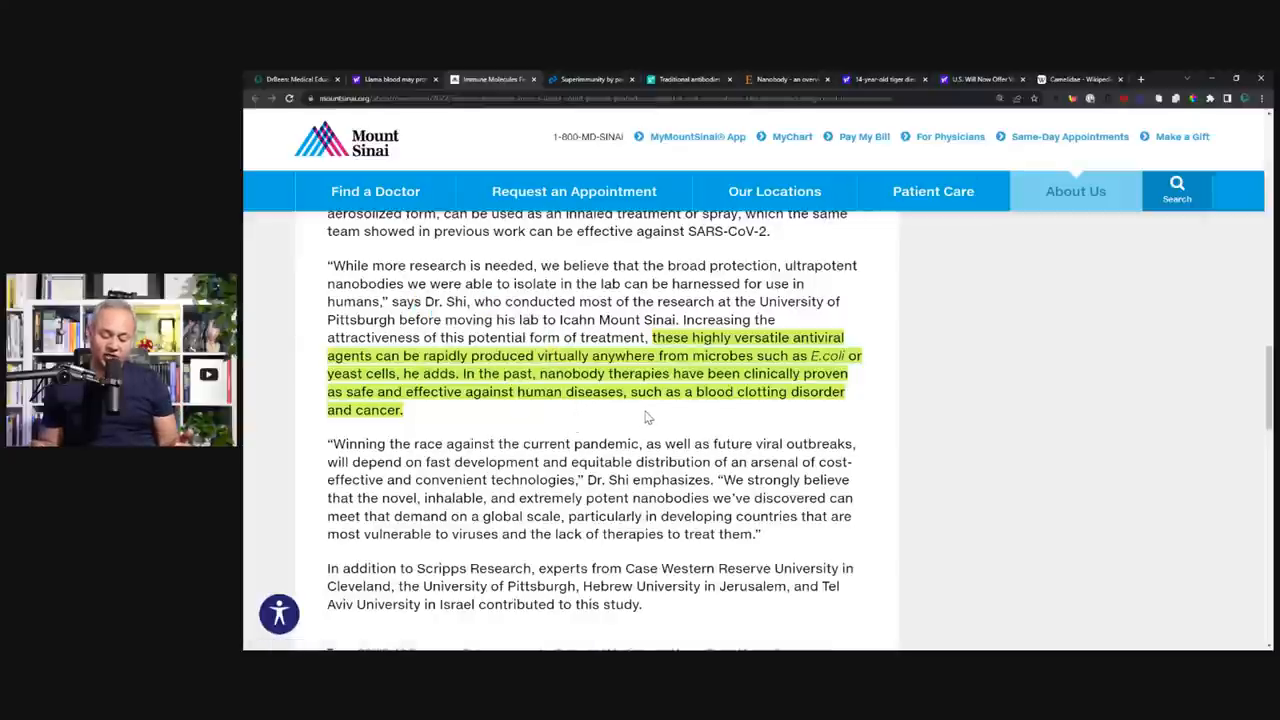